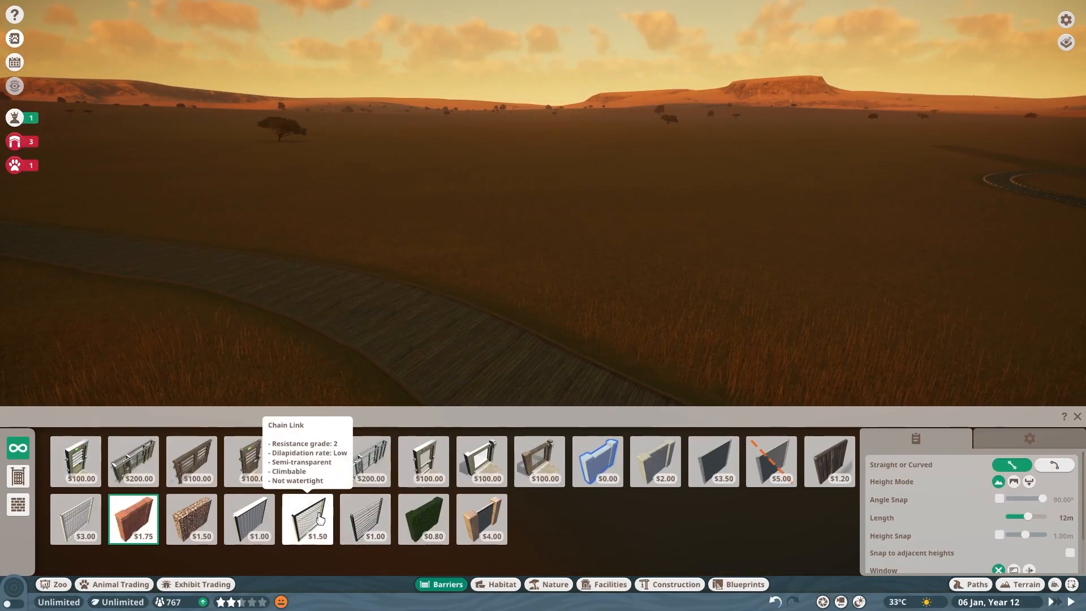
- Enclose a new habitat with a closed Chain Link fence loop and view its overview
click(306, 519)
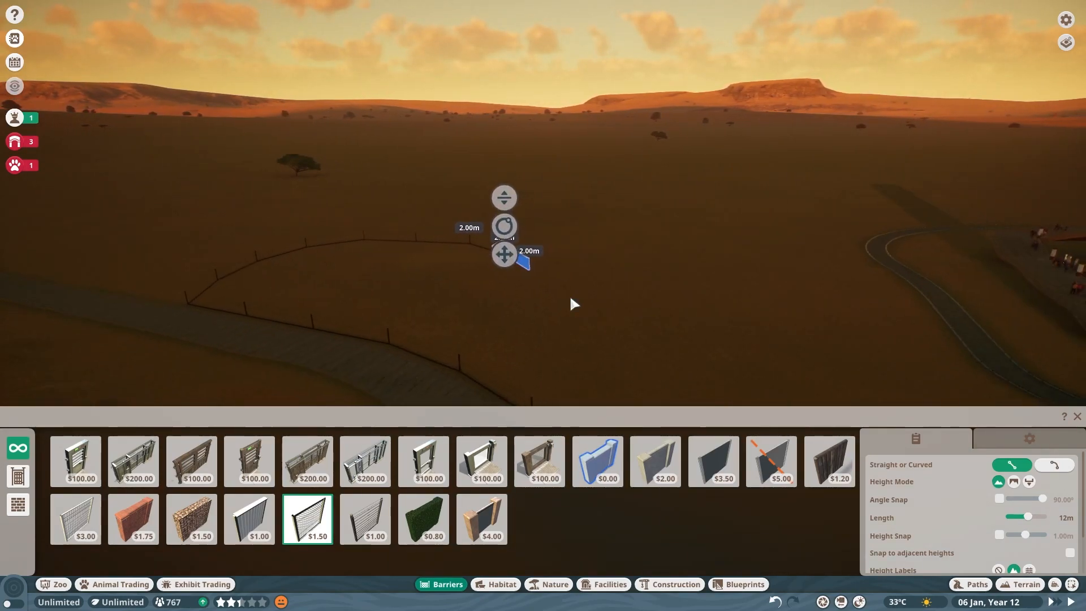
click(75, 462)
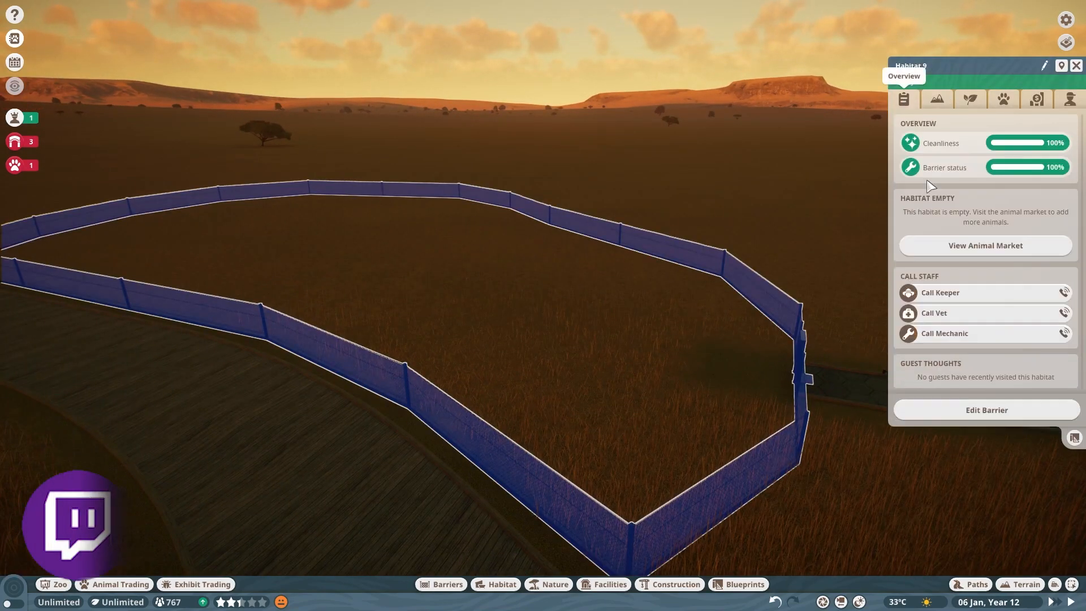
- Confirm the habitat is 1600 m² of mostly long grass, then resume barrier building
click(983, 409)
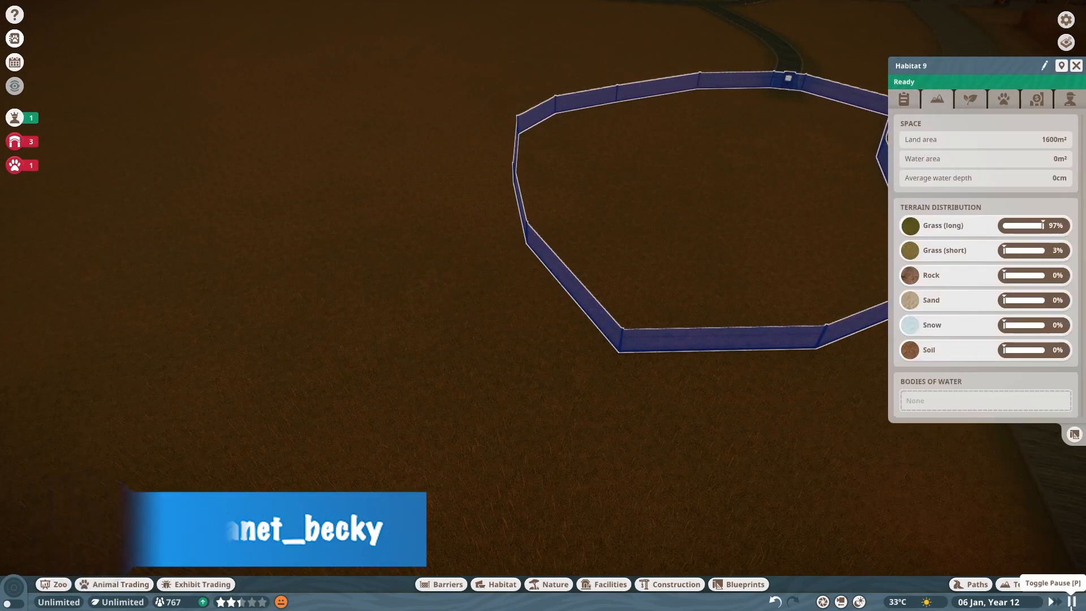
click(441, 584)
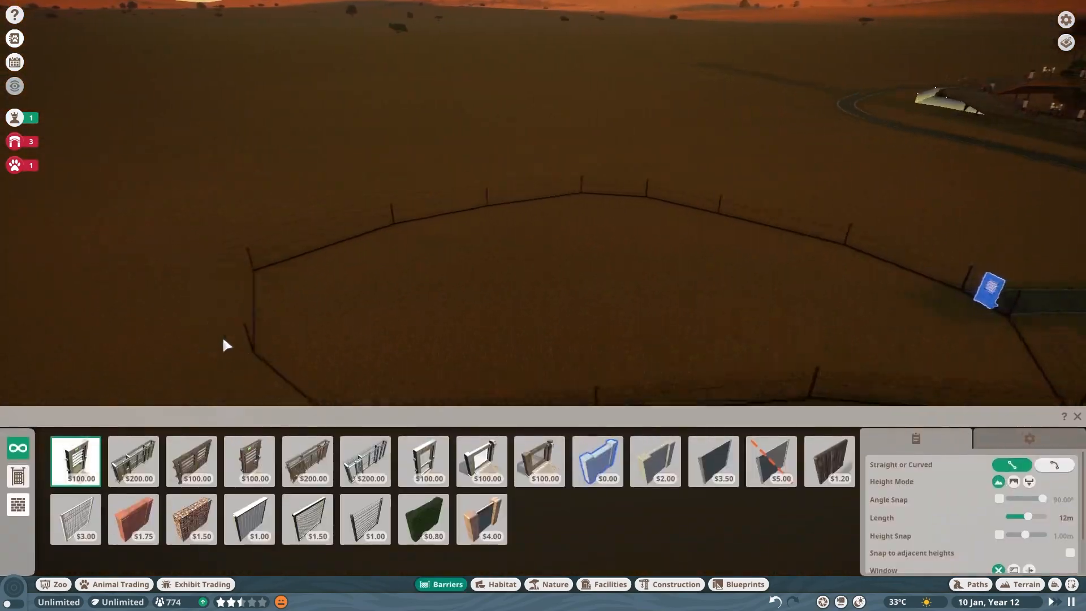
- Release black wildebeest into the fenced habitat and browse the Construction pieces
click(307, 518)
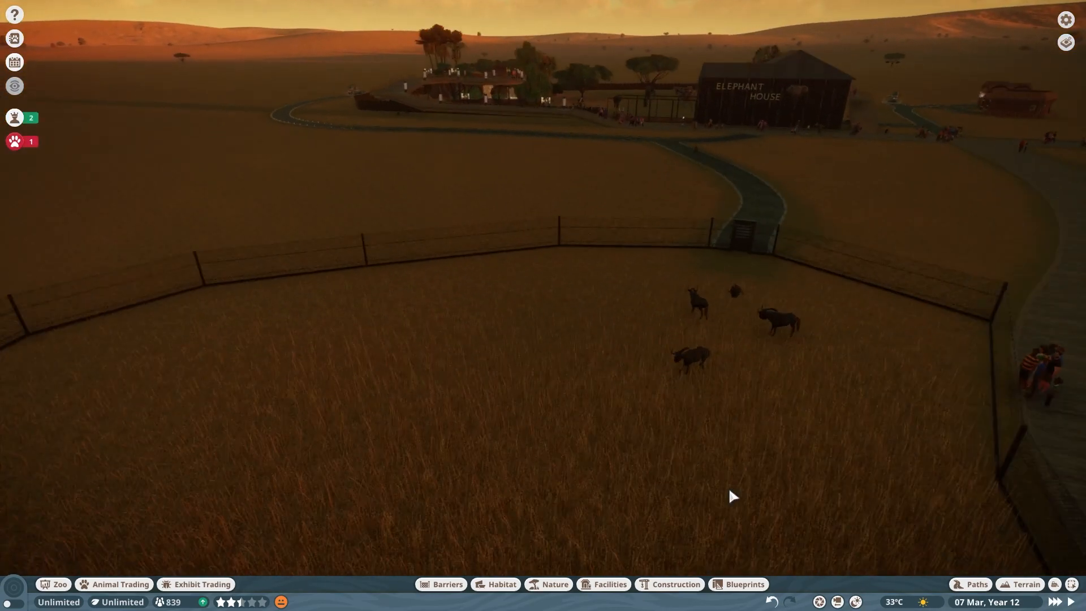
click(675, 584)
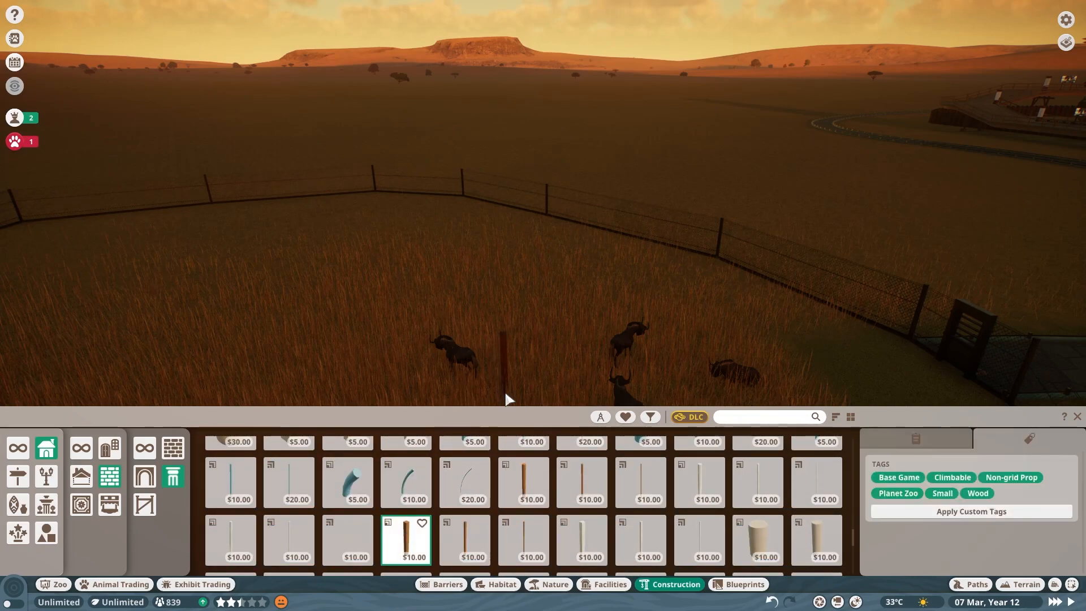
- Build the house outline from 2m and 4m Brick Wall pieces, leaving doorway and window
click(465, 538)
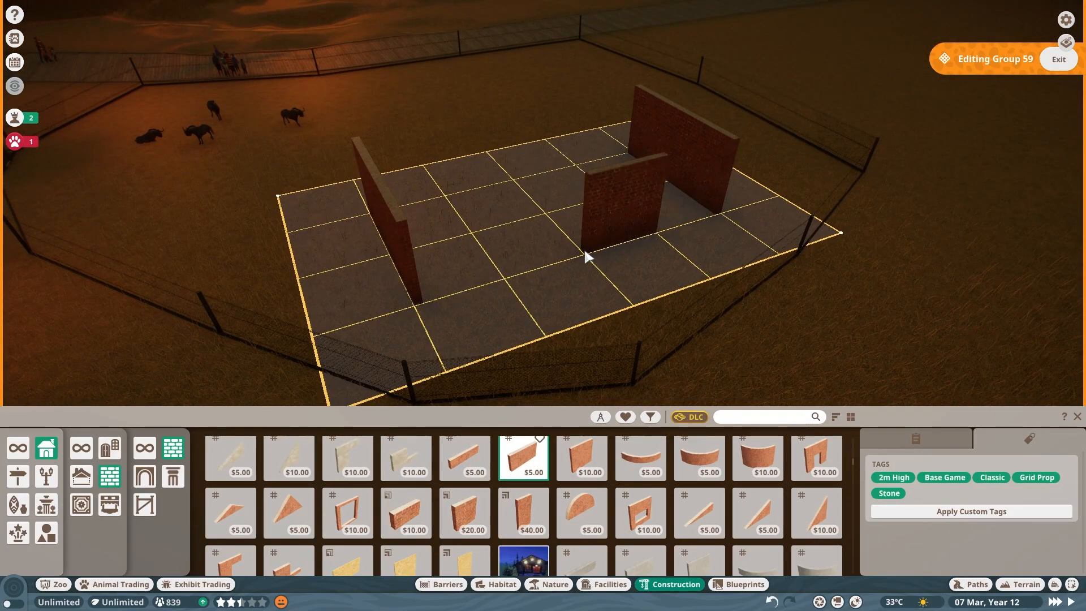
click(464, 457)
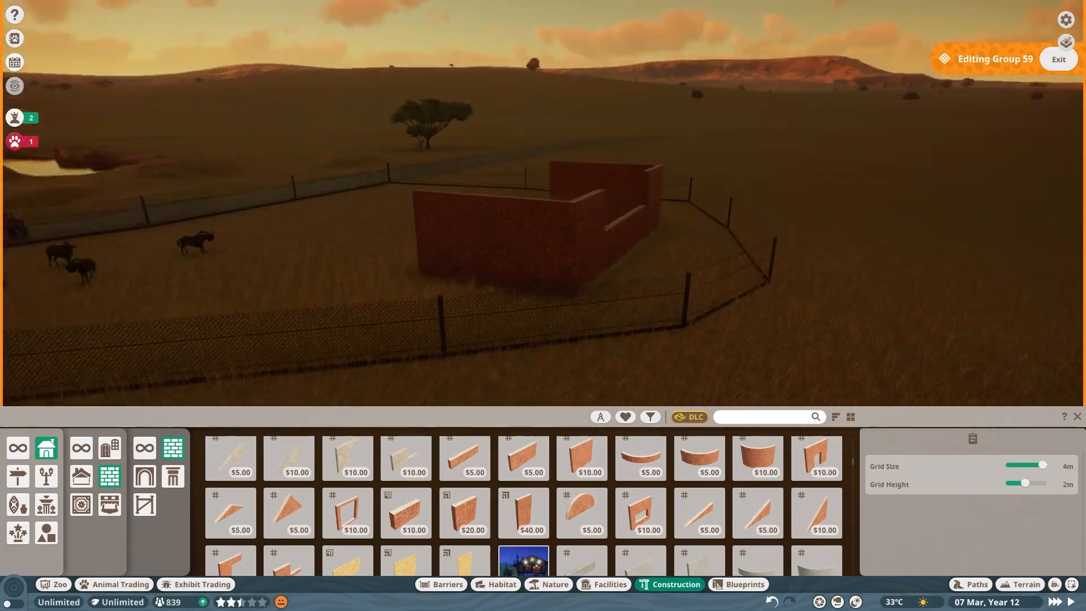
click(522, 457)
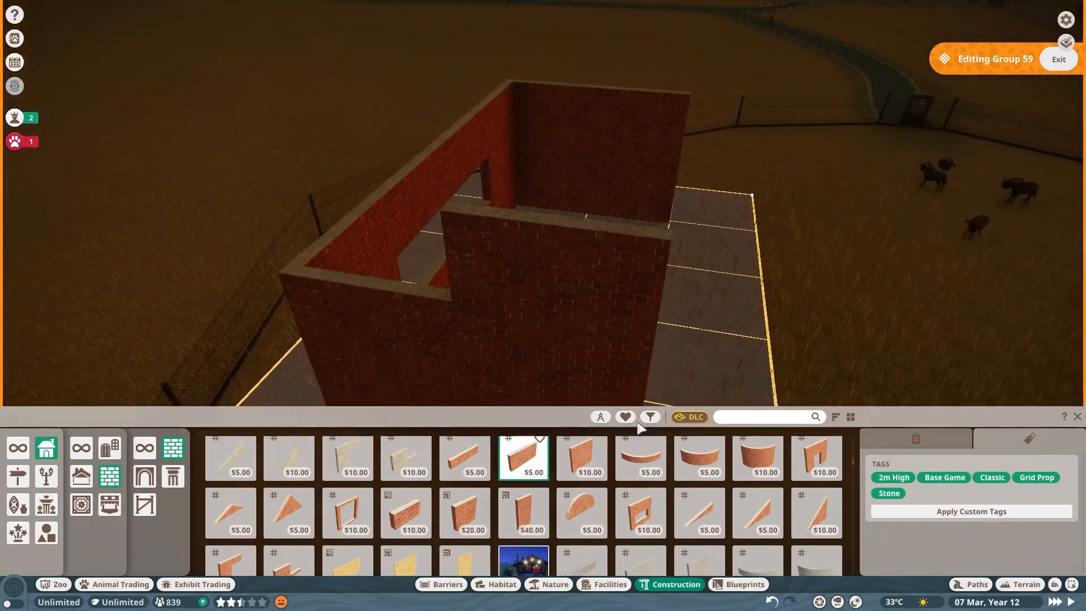
click(582, 457)
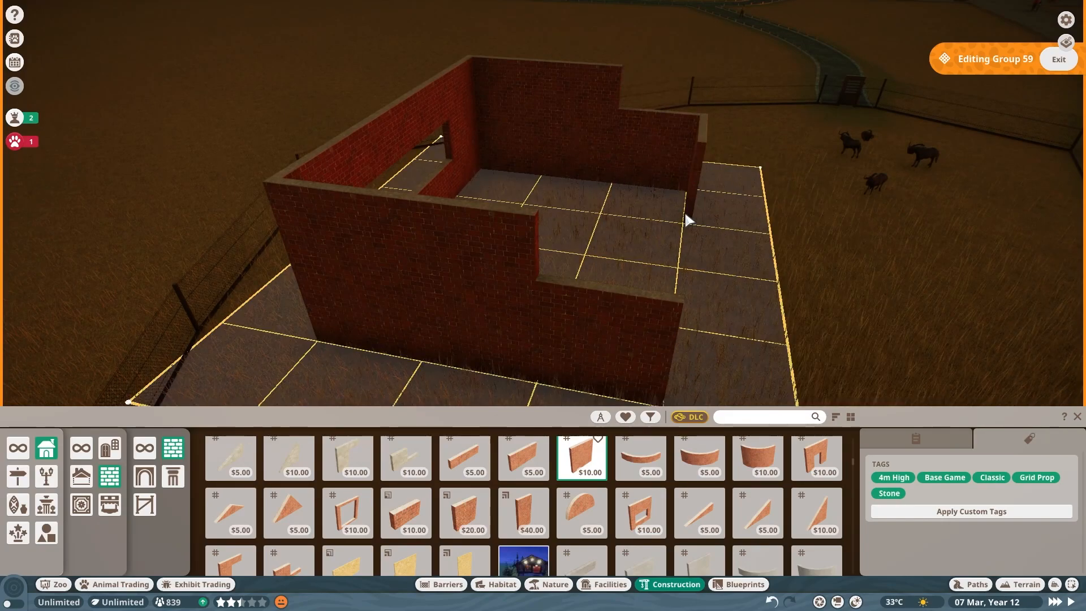
click(523, 457)
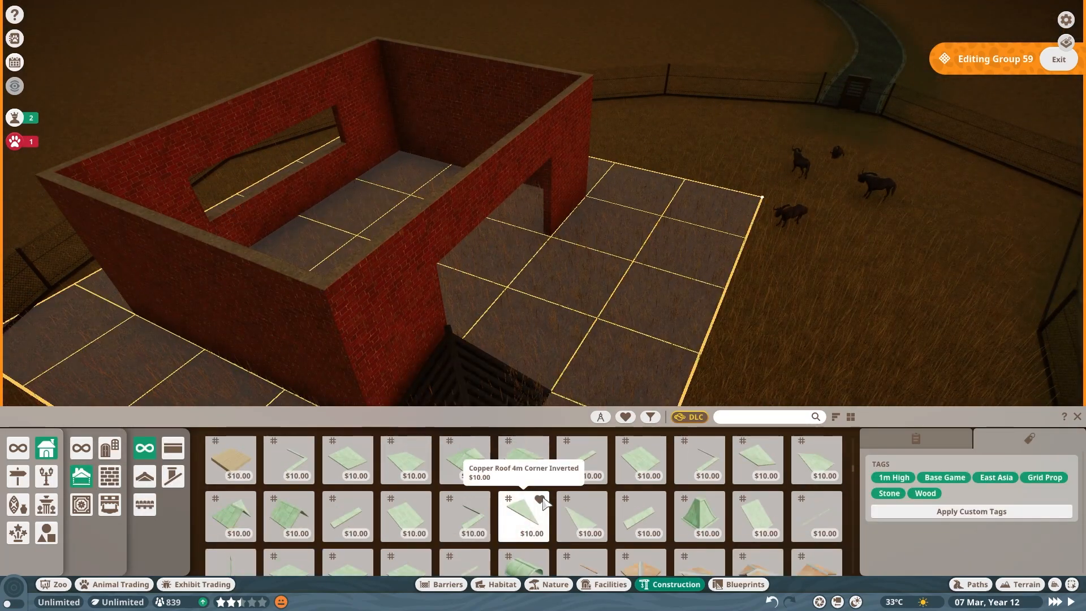
- Cover the walls with Slate Roof 2m and 1m Double Pitch Corner pieces, then exit
click(405, 474)
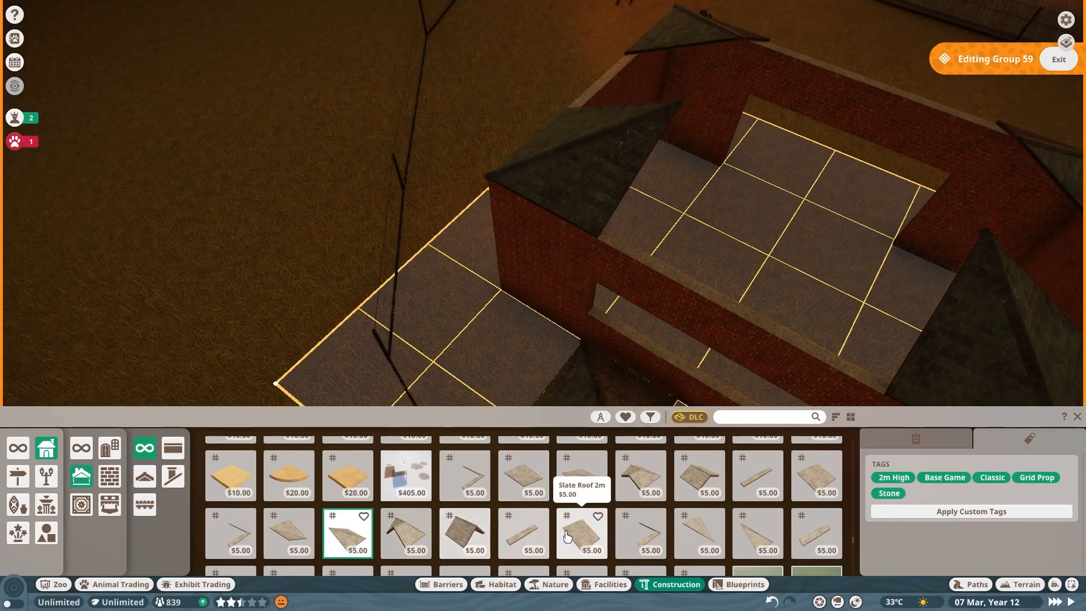
click(582, 534)
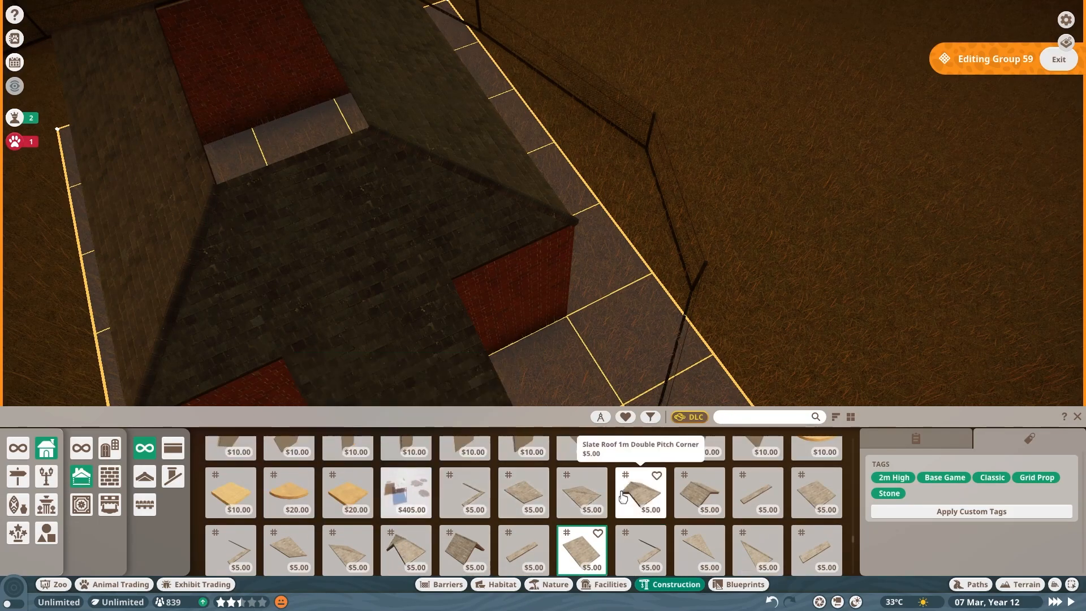
click(639, 493)
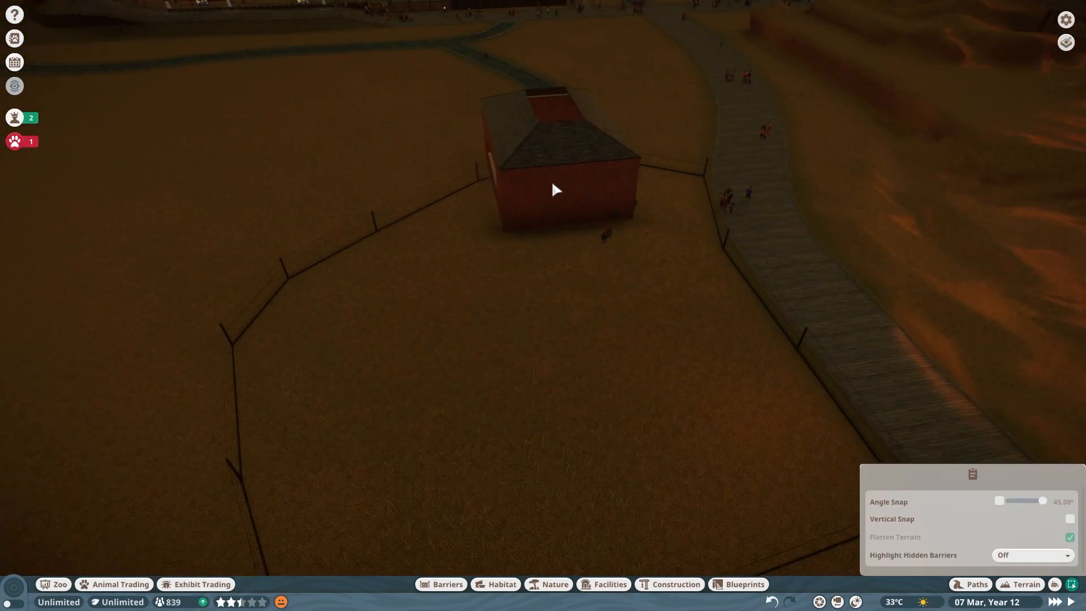
- Swap Group 59's window walls for Brick Wall 1m and add a gate and path
click(555, 173)
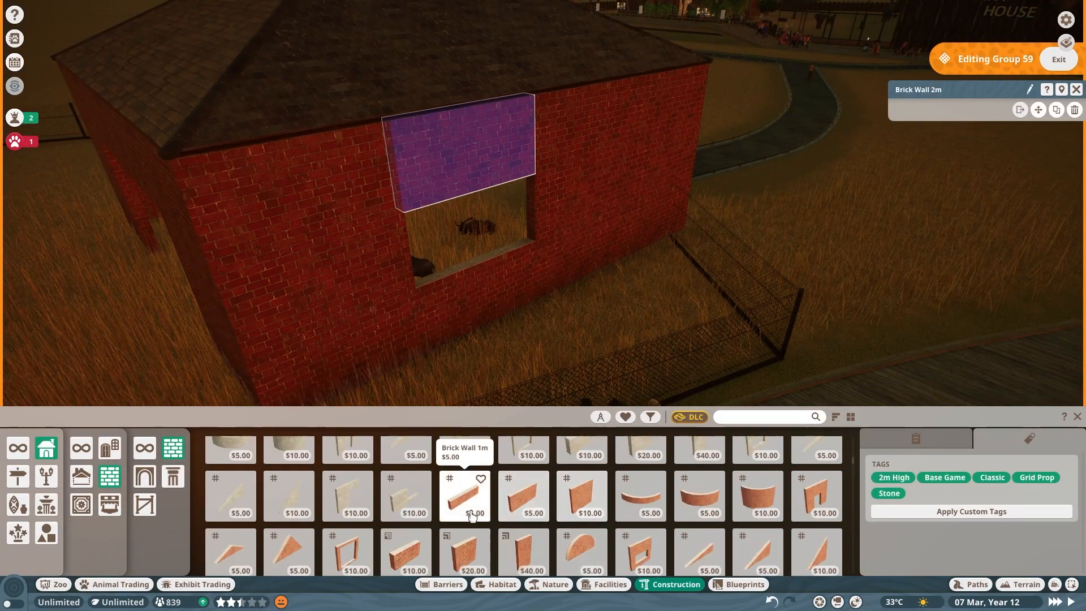
click(464, 495)
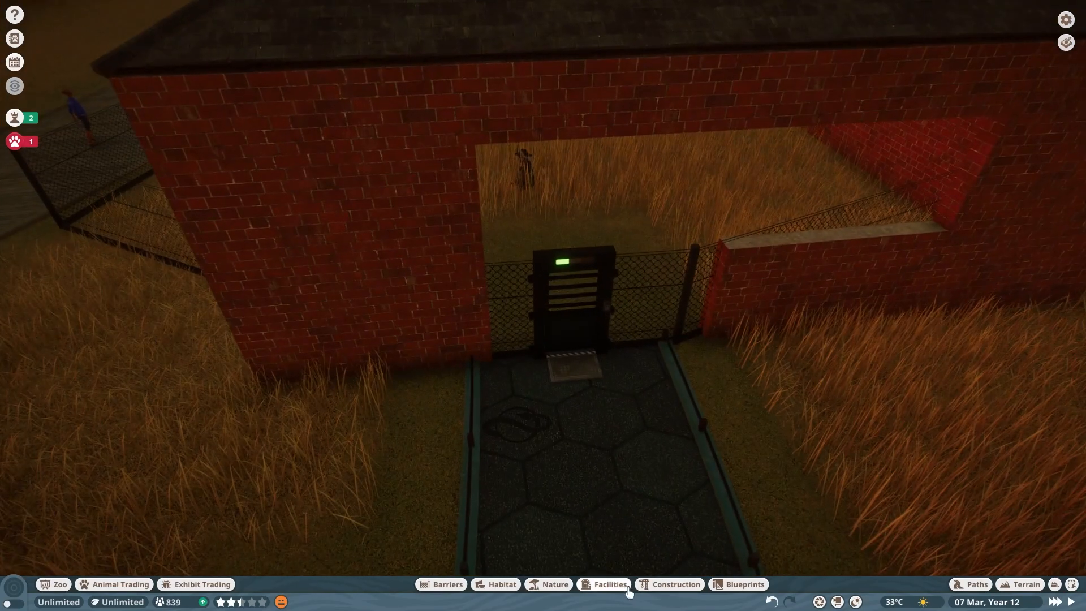
- Move Group 59 onto the habitat fence line and resume fence building
click(675, 583)
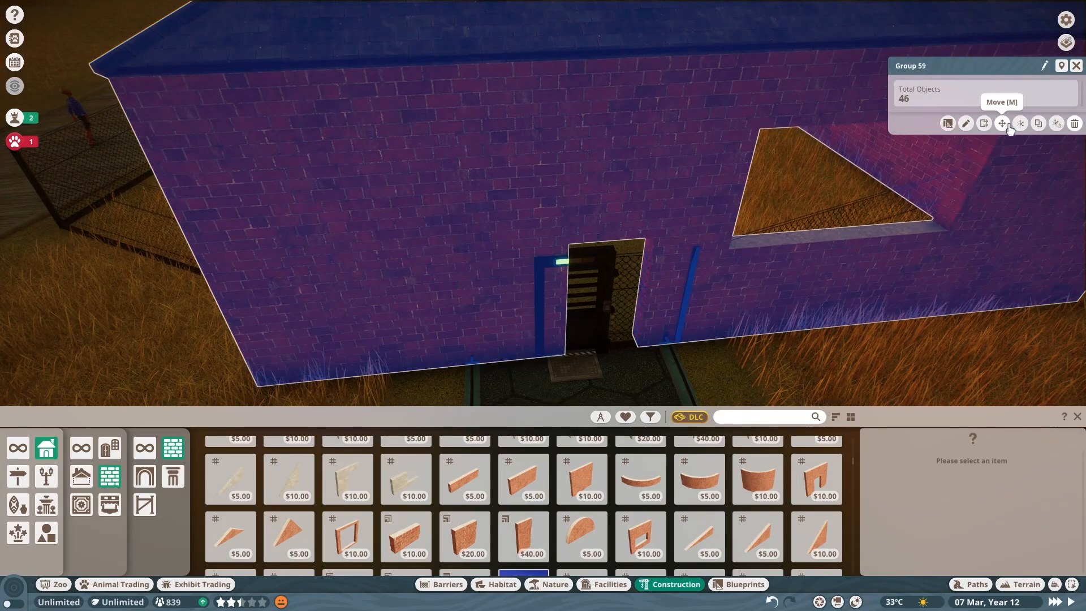
click(1002, 124)
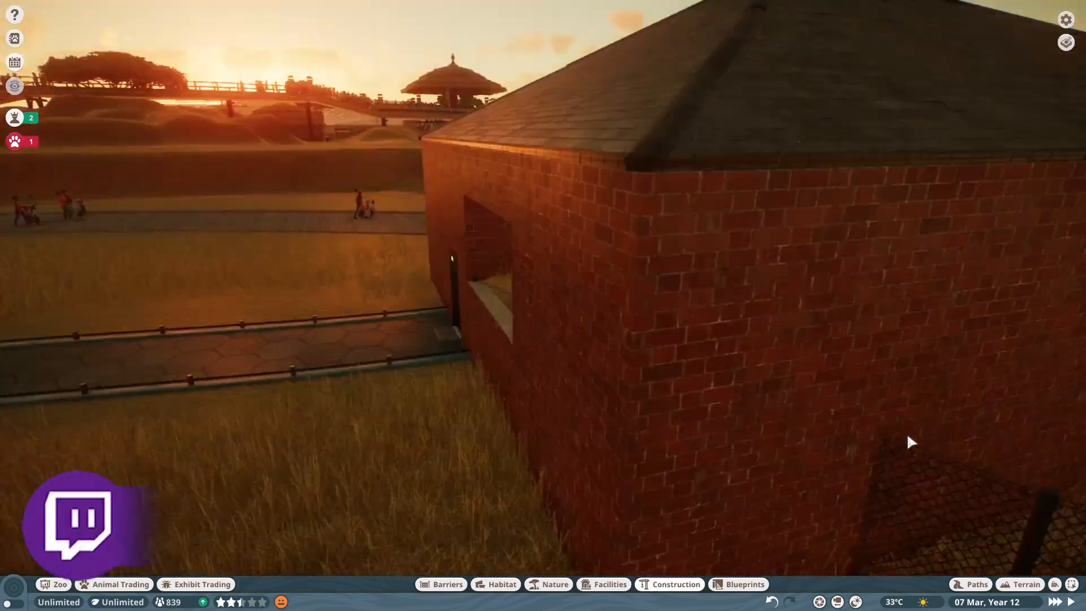
click(447, 583)
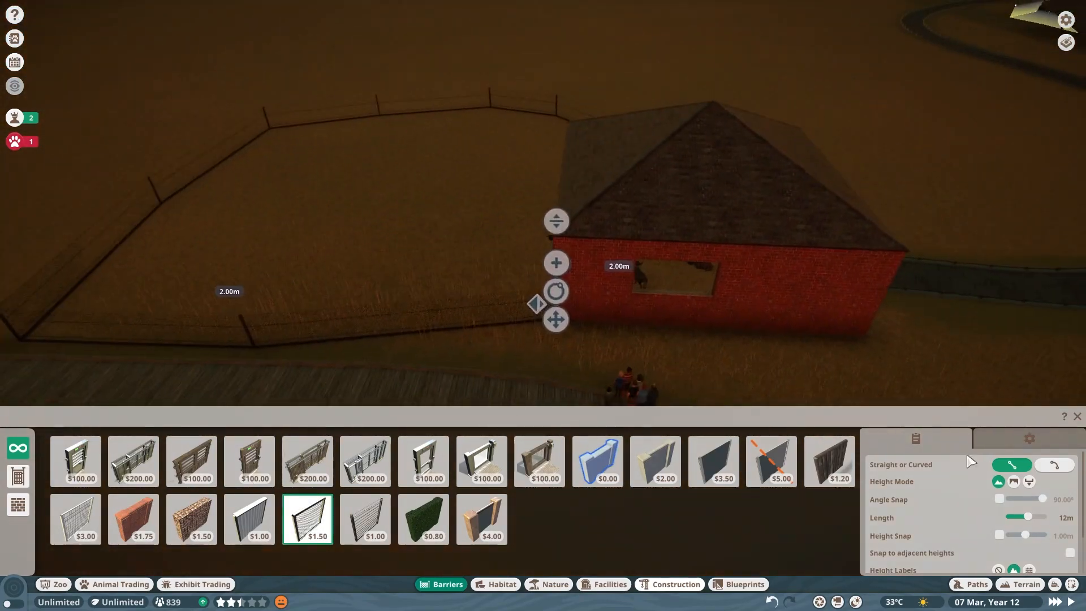
- Lay a boardwalk path beside the house and fit a One Way Glass Panel 4m x 4m window
click(976, 584)
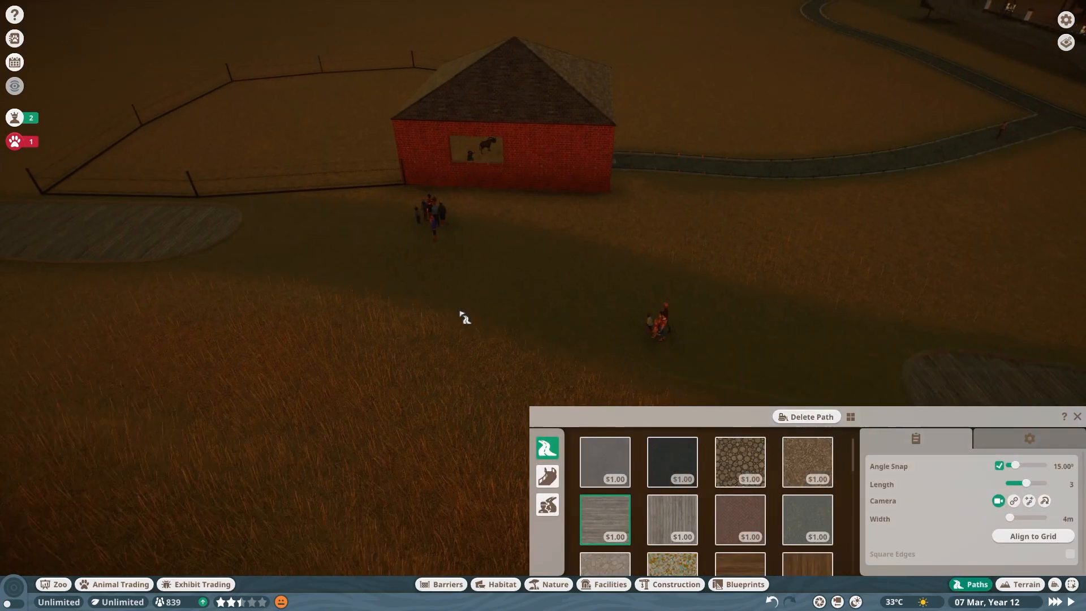
drag(1009, 517, 1039, 517)
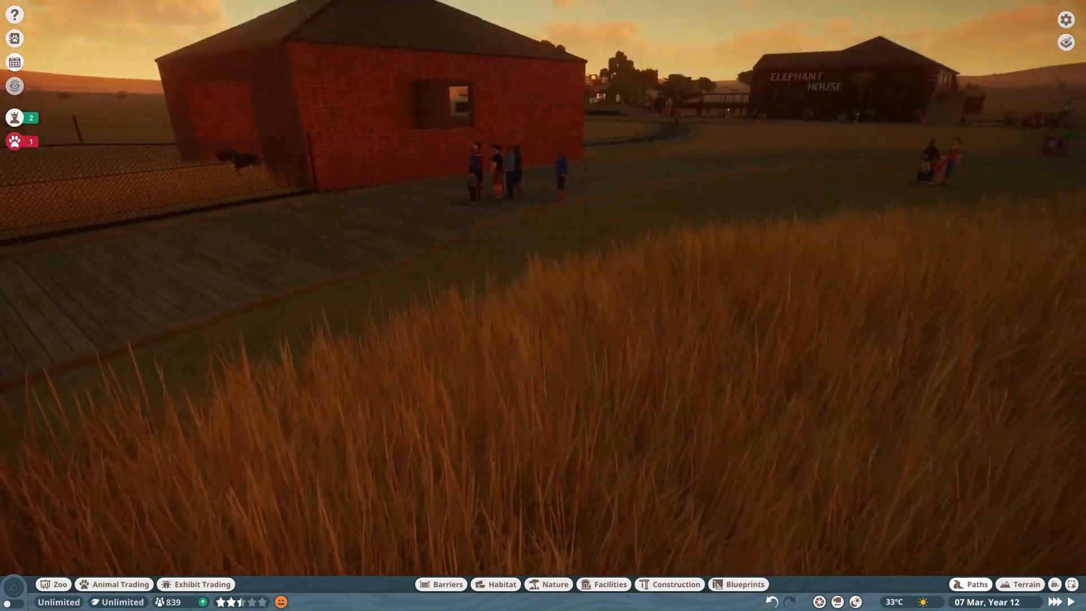
click(674, 583)
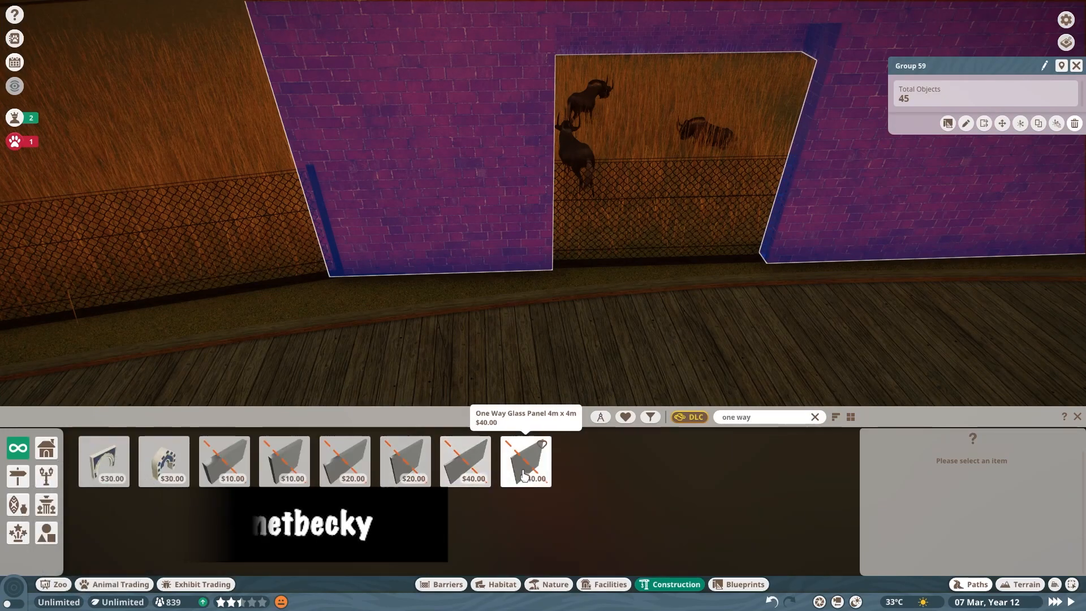
click(526, 461)
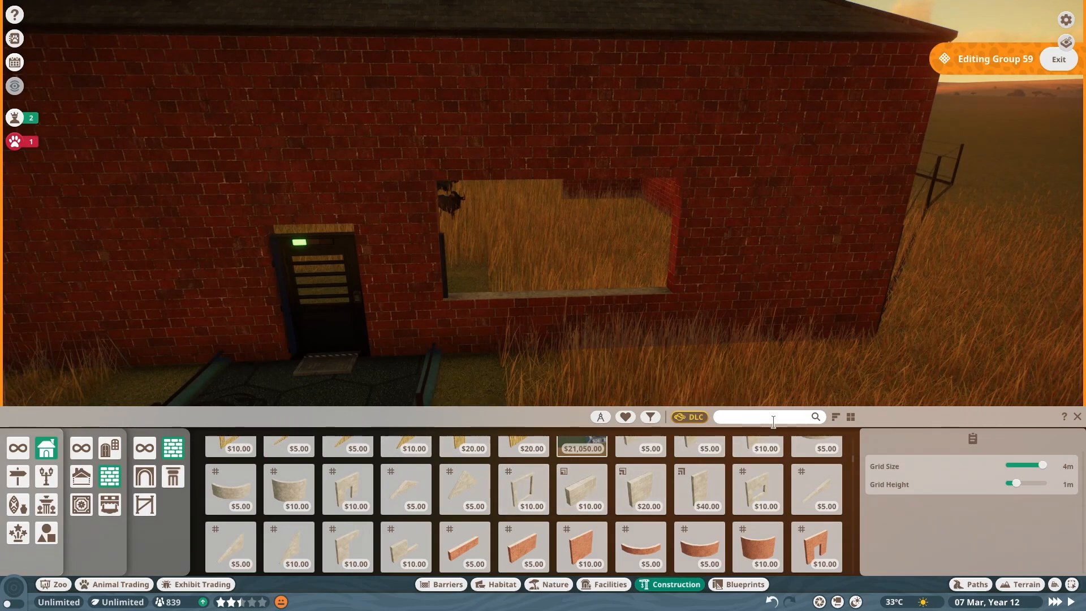
text(one way)
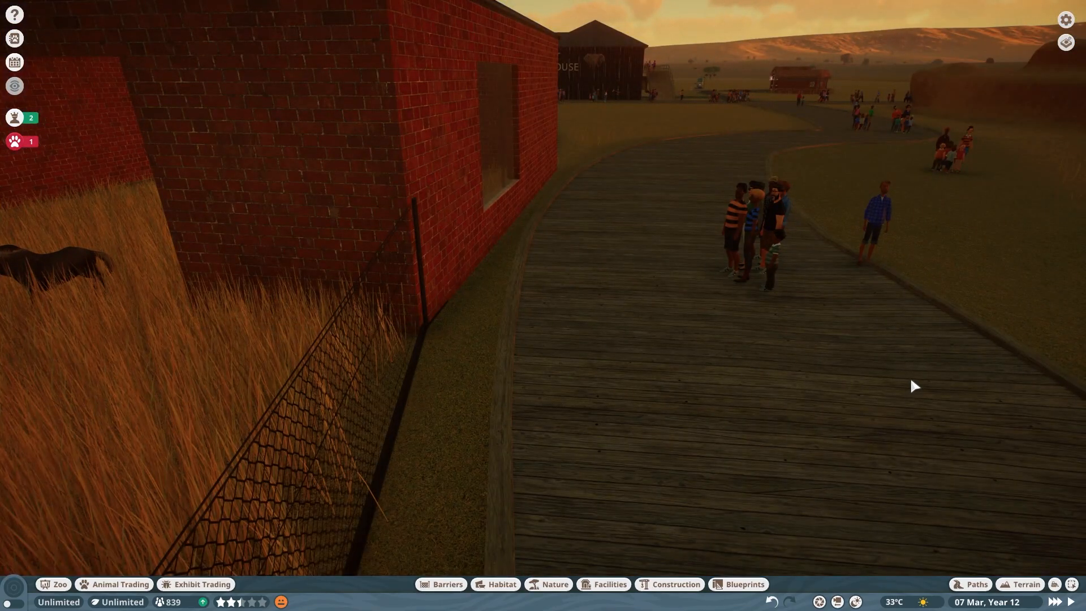
- Paint soil across the habitat ground and plant African trees inside the enclosure
click(554, 583)
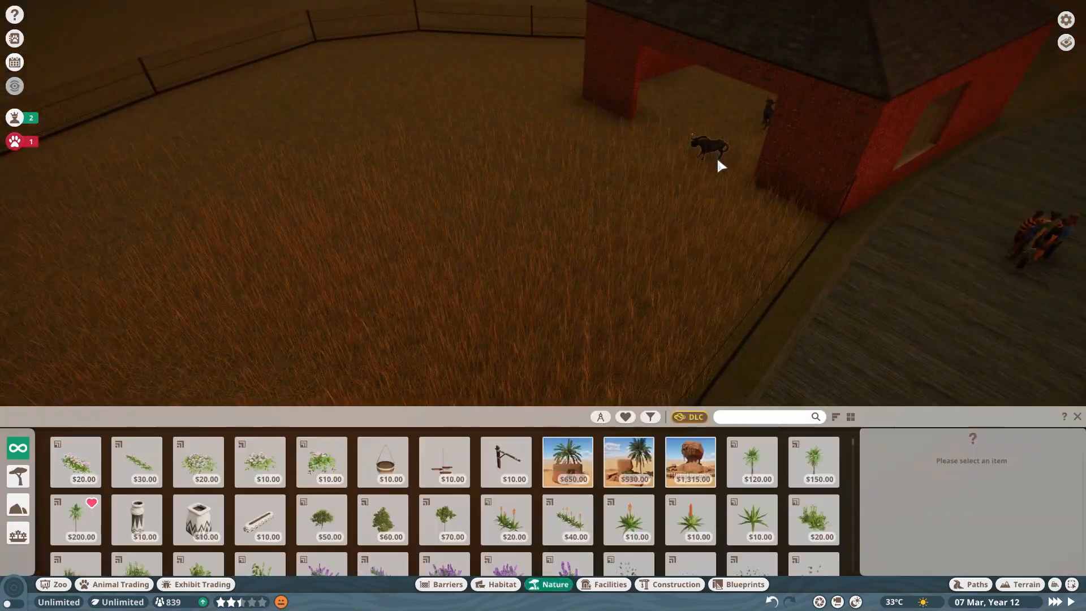
click(1023, 584)
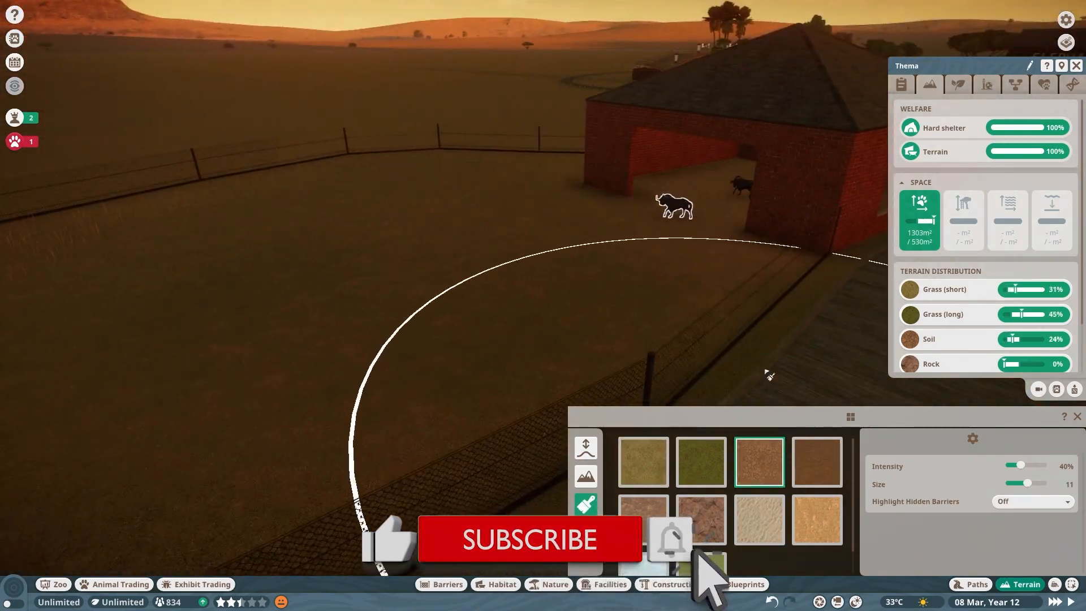
click(500, 583)
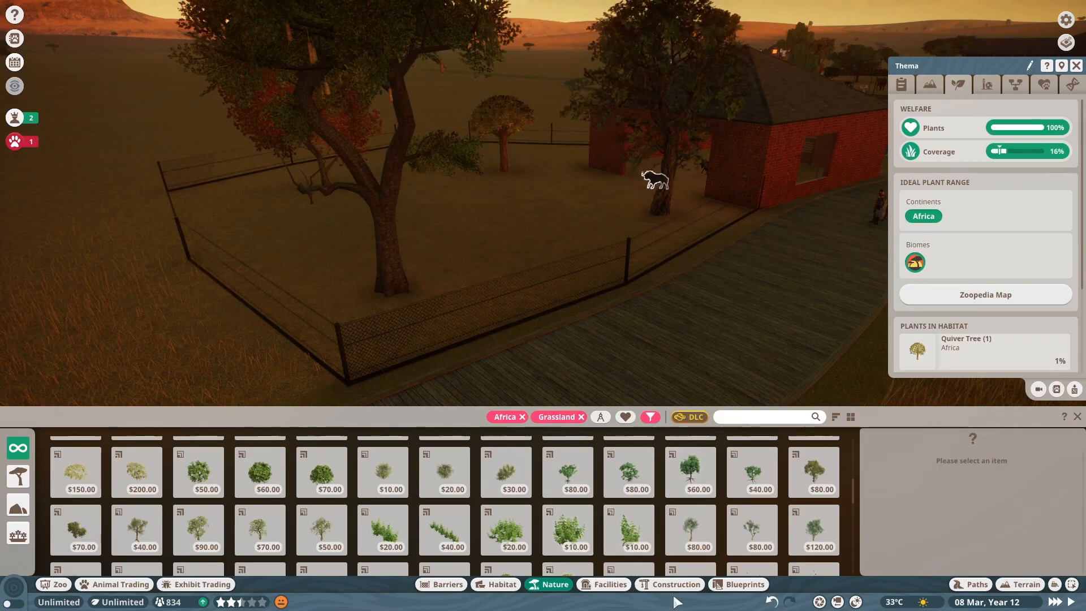
- Ring a tree trunk with upright Wood Beam Thin 4m logs
click(672, 584)
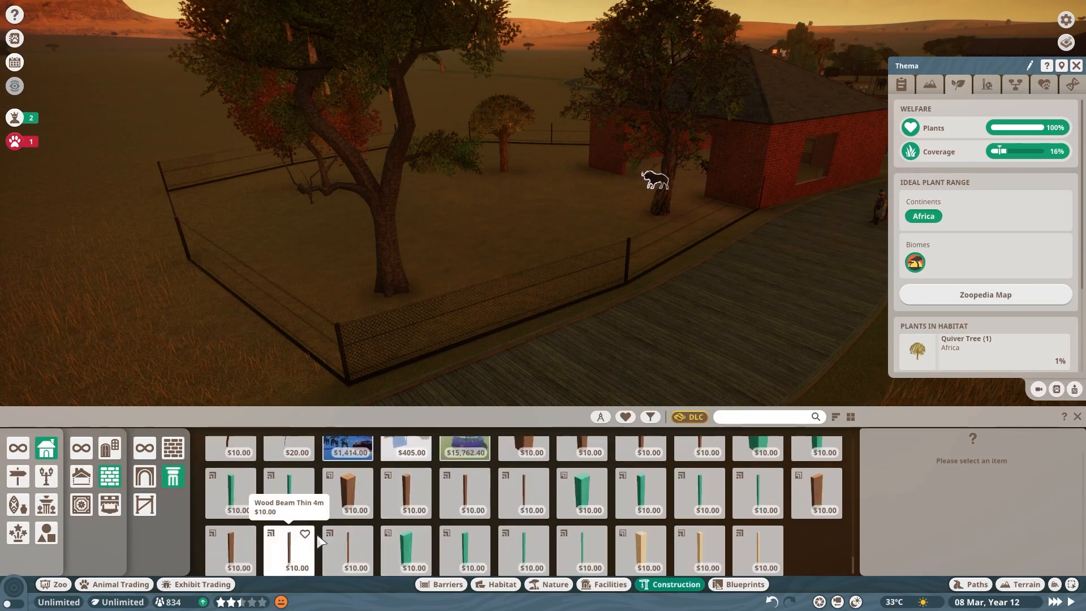
click(230, 550)
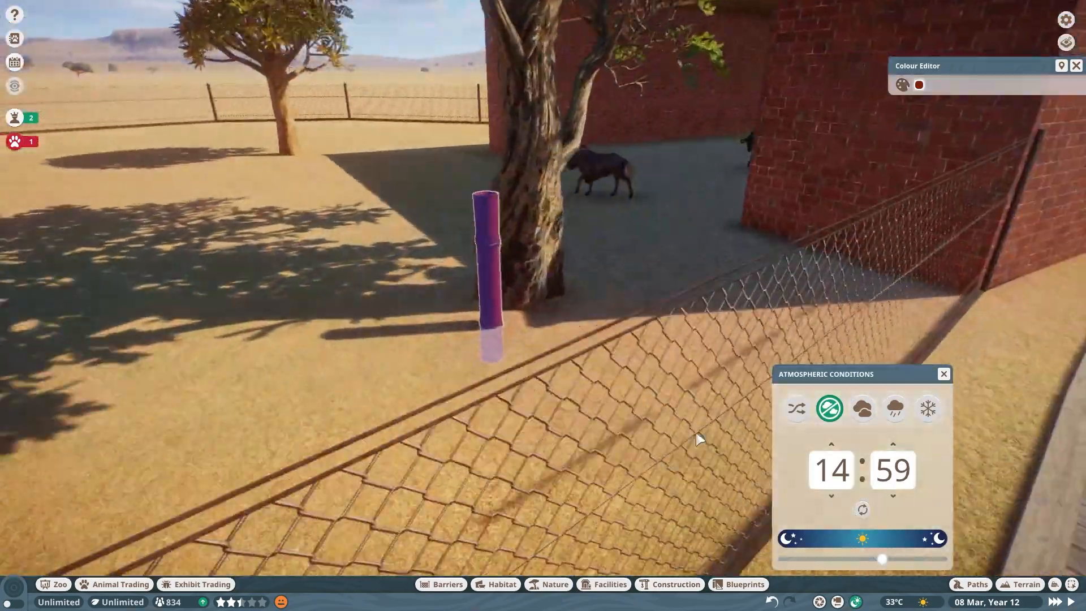
click(918, 84)
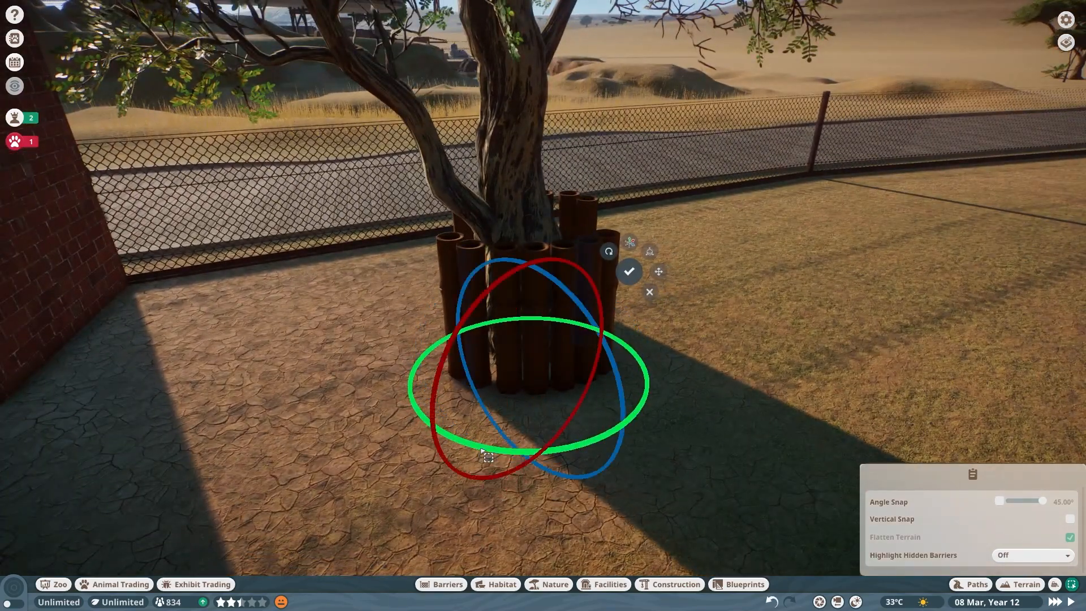
click(629, 271)
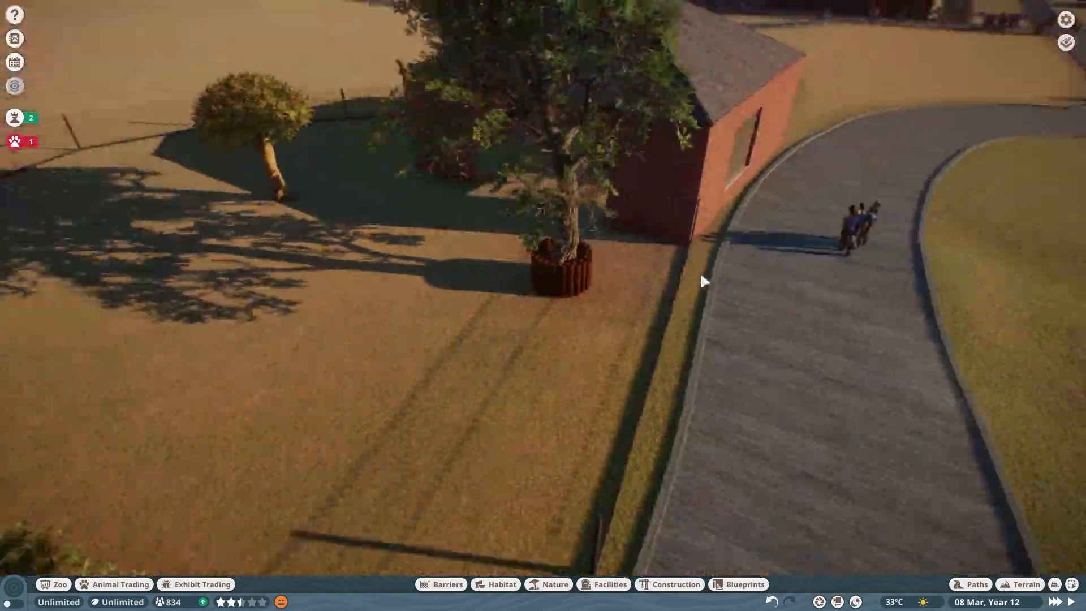
- Duplicate the log ring around the next tree
click(675, 583)
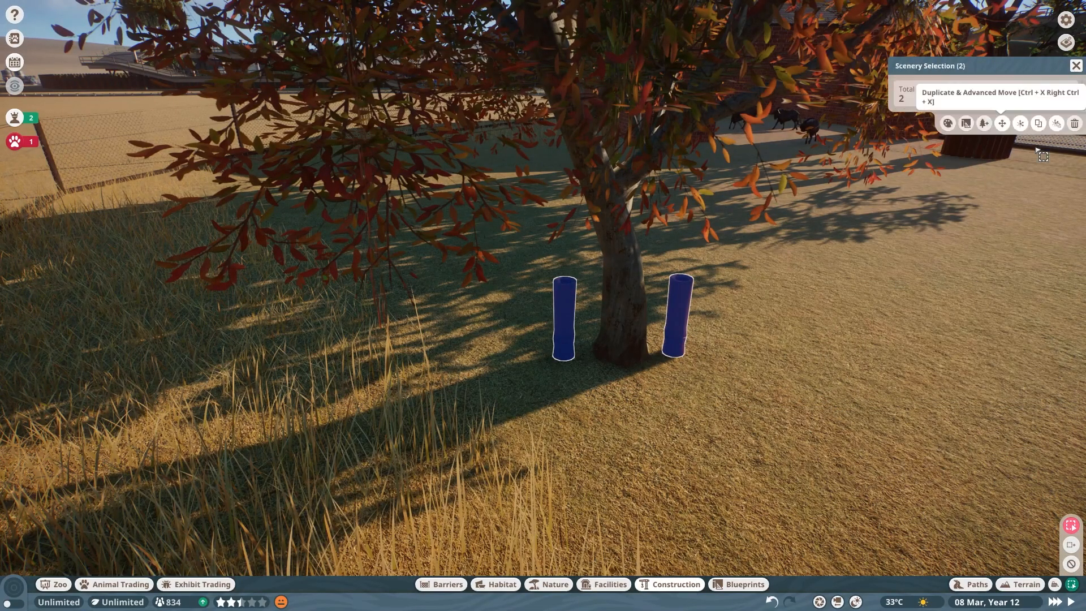
click(1002, 122)
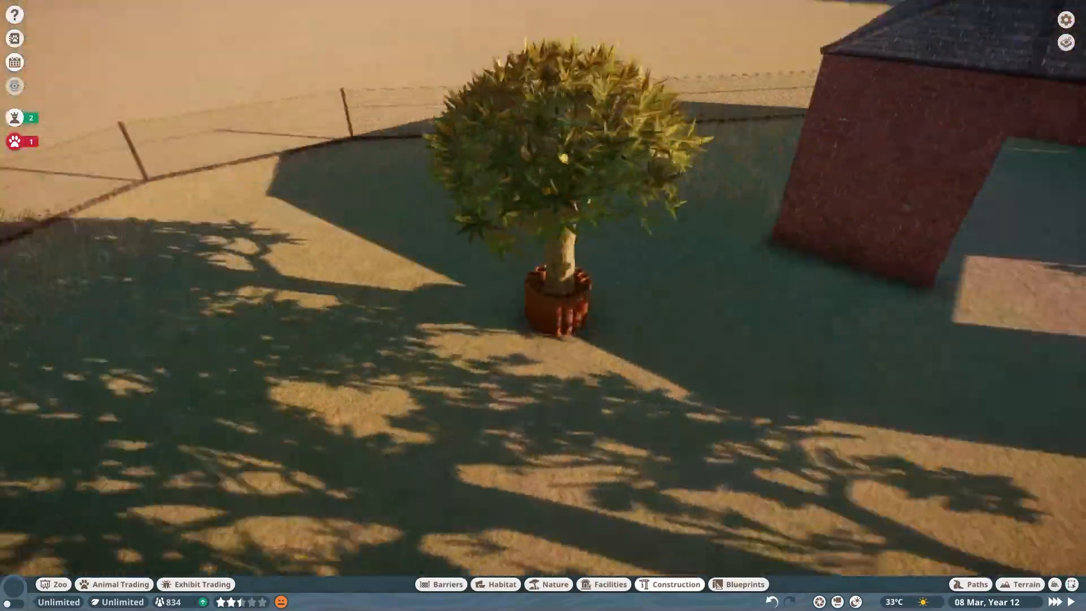
click(500, 584)
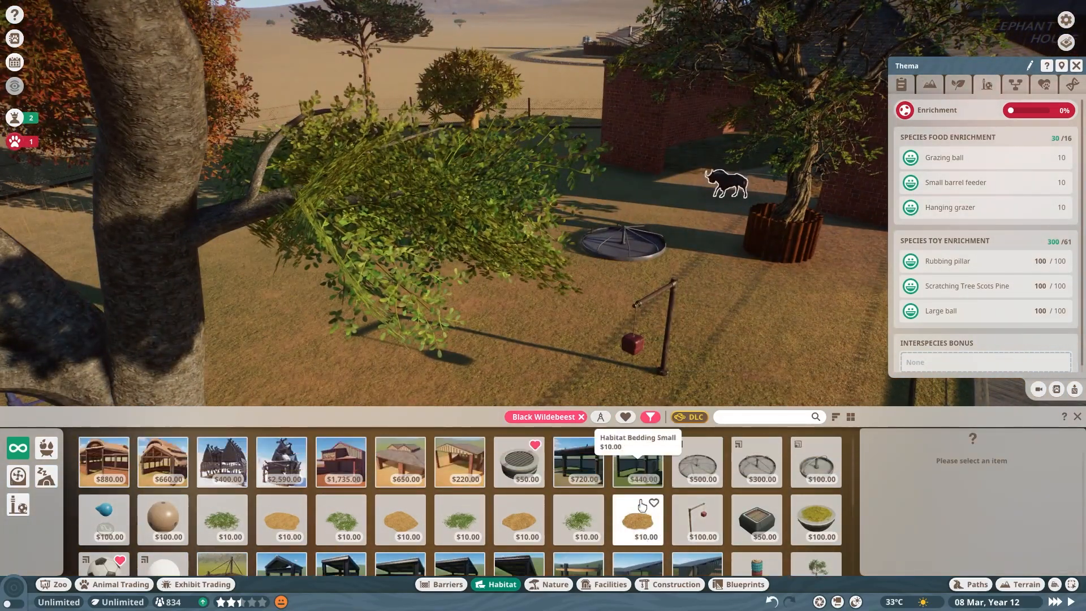
- Browse the Black Wildebeest enrichment catalogue and pick an item to place
scroll(down, 3)
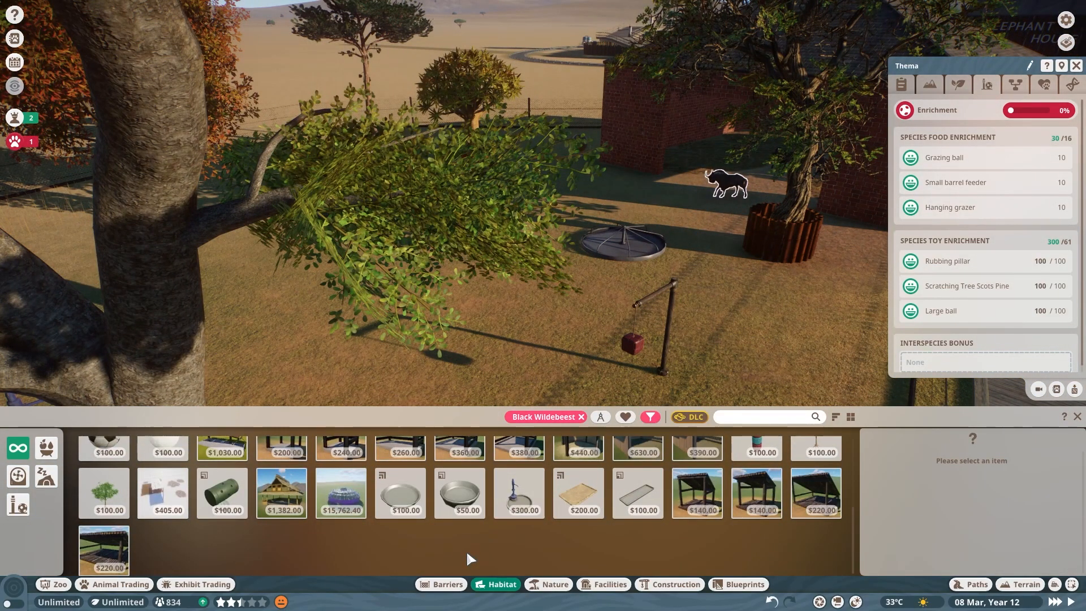
click(554, 583)
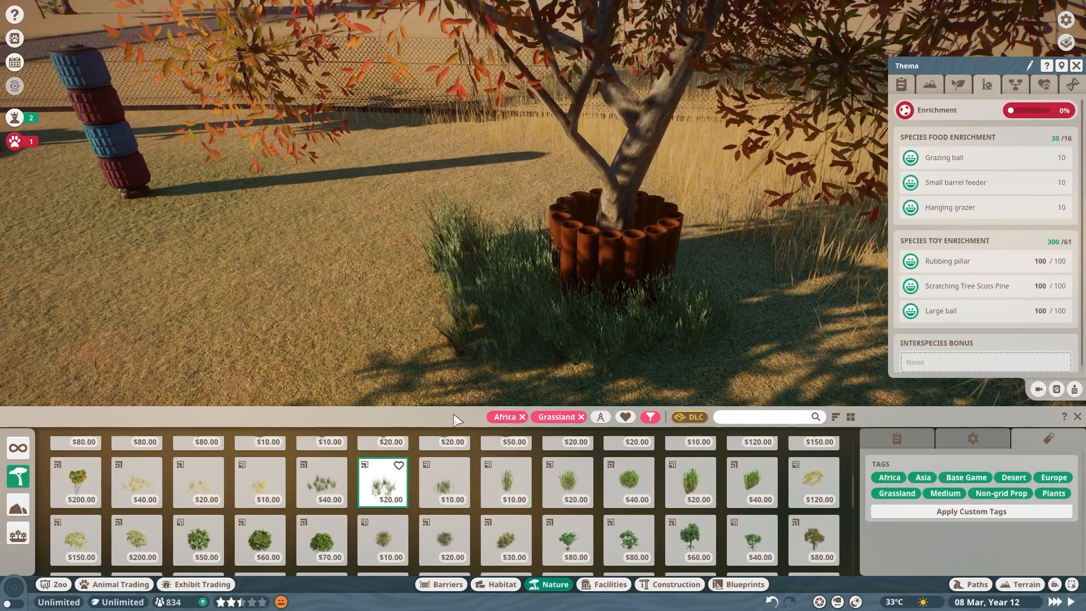
- Plant tall grasses and purple flowers around the log tree planters, reaching 28% plant coverage
click(958, 85)
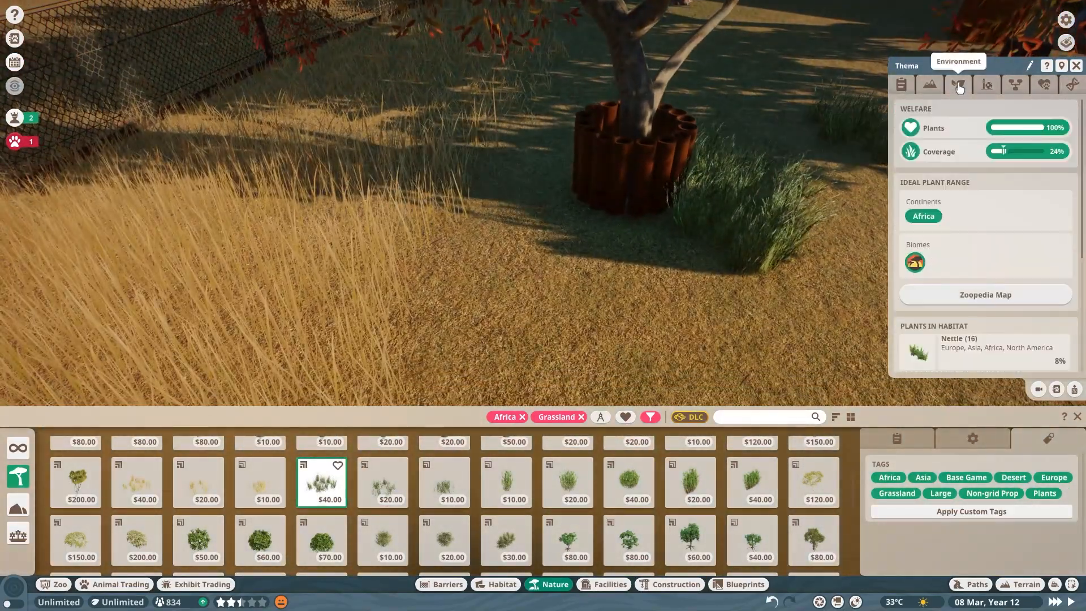
click(197, 482)
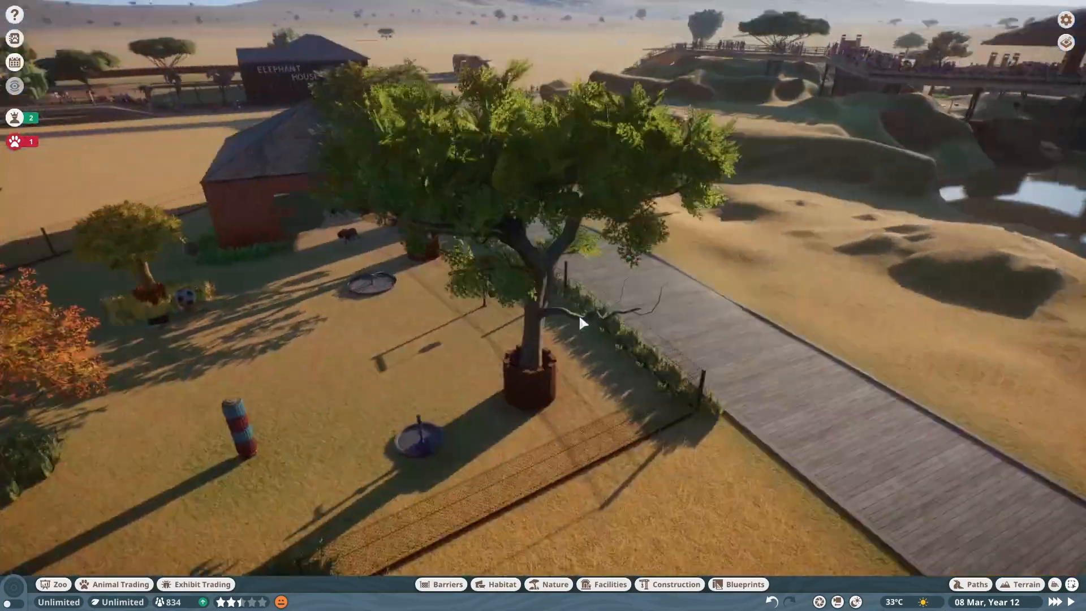
click(608, 583)
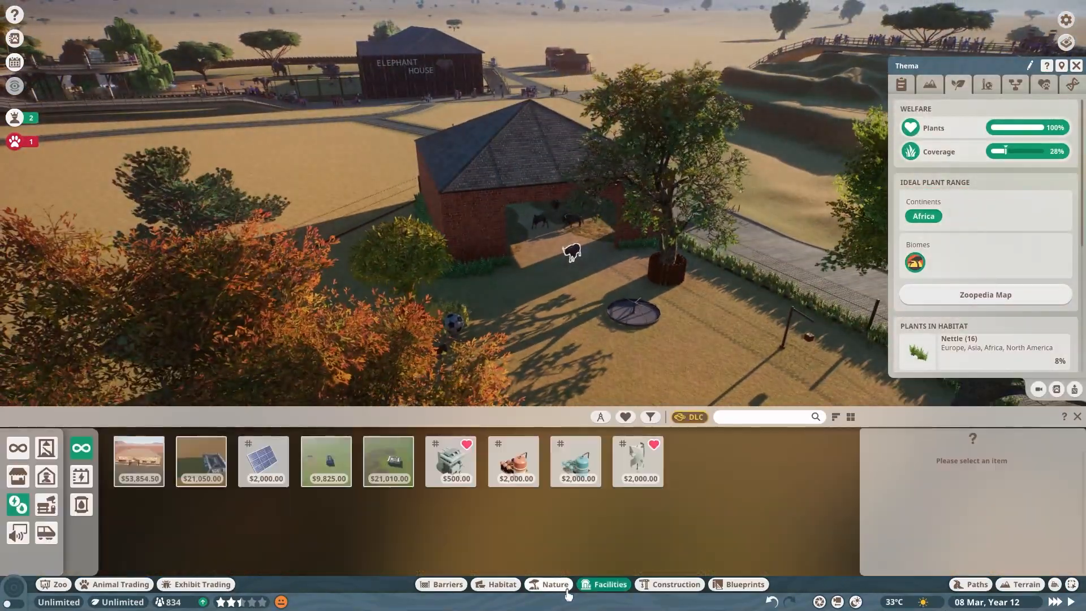
click(554, 584)
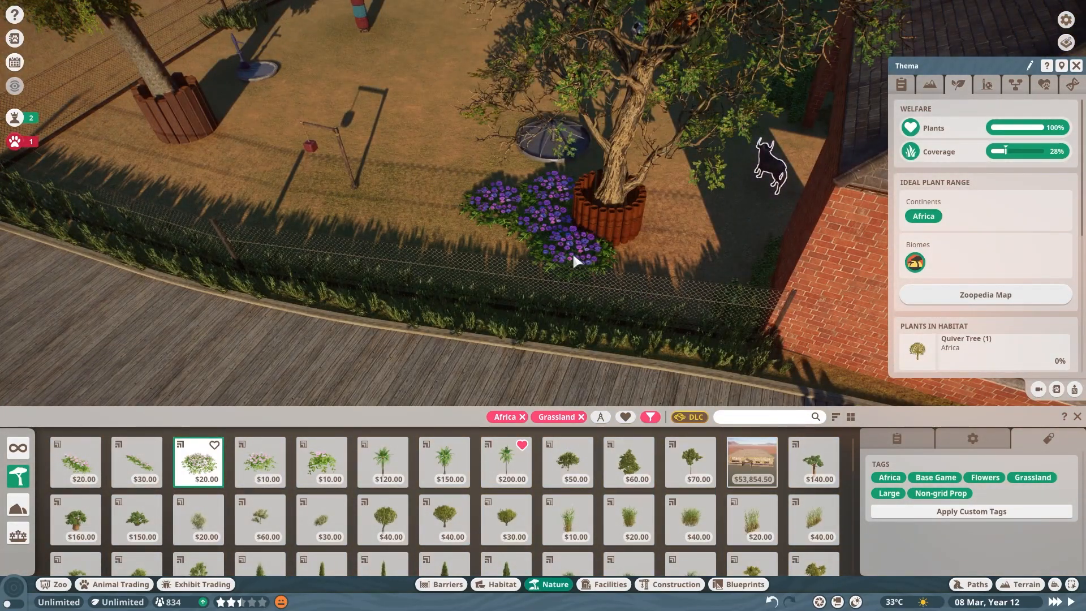
click(260, 462)
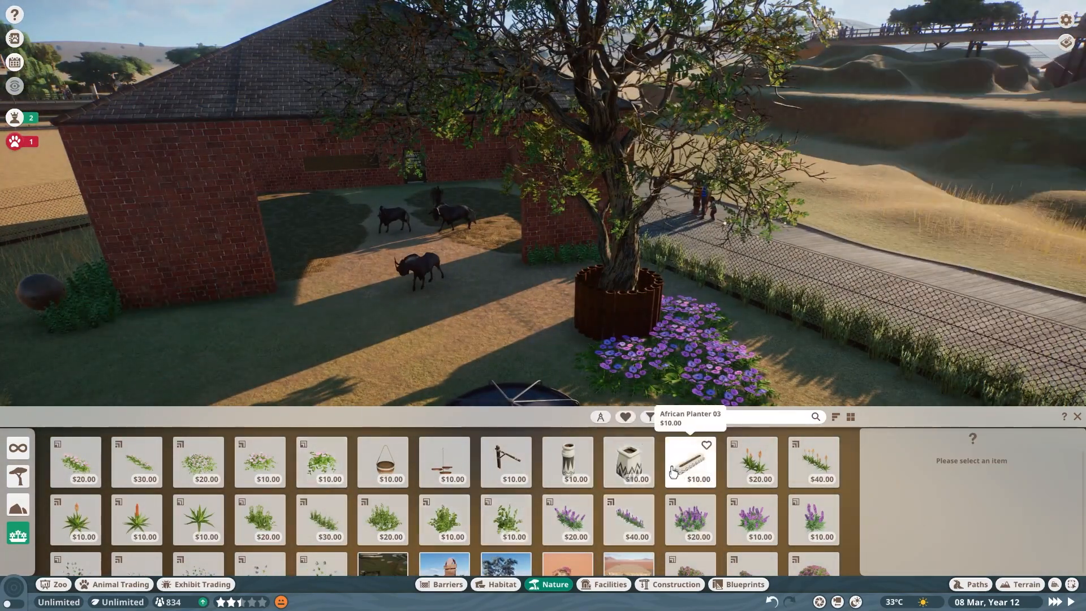
- Place African Planter 01 by the house wall and a Hanging Basket Bracket on its corner
click(567, 462)
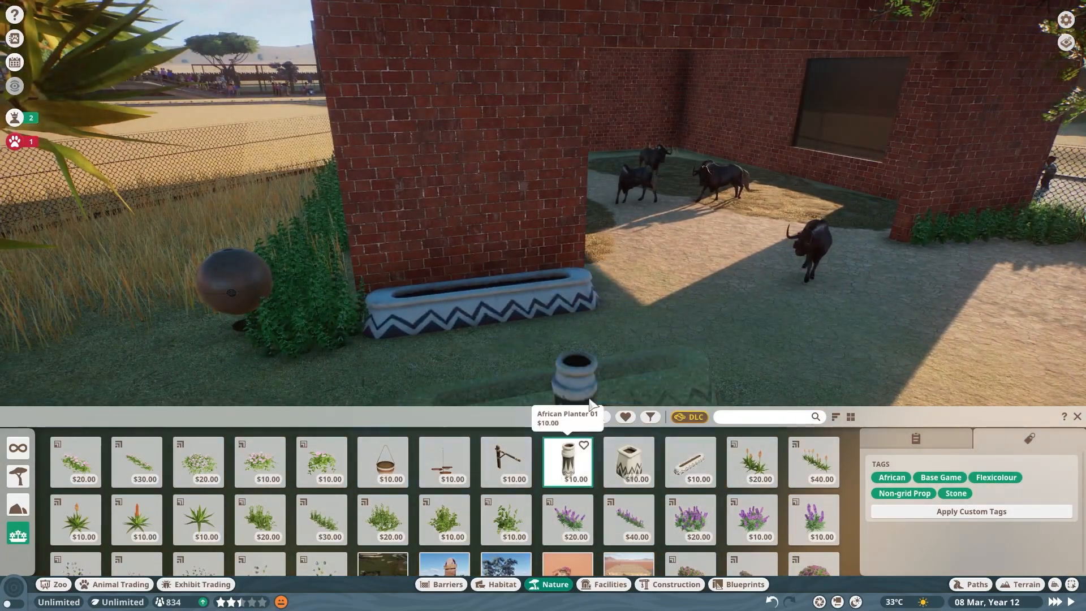
click(136, 462)
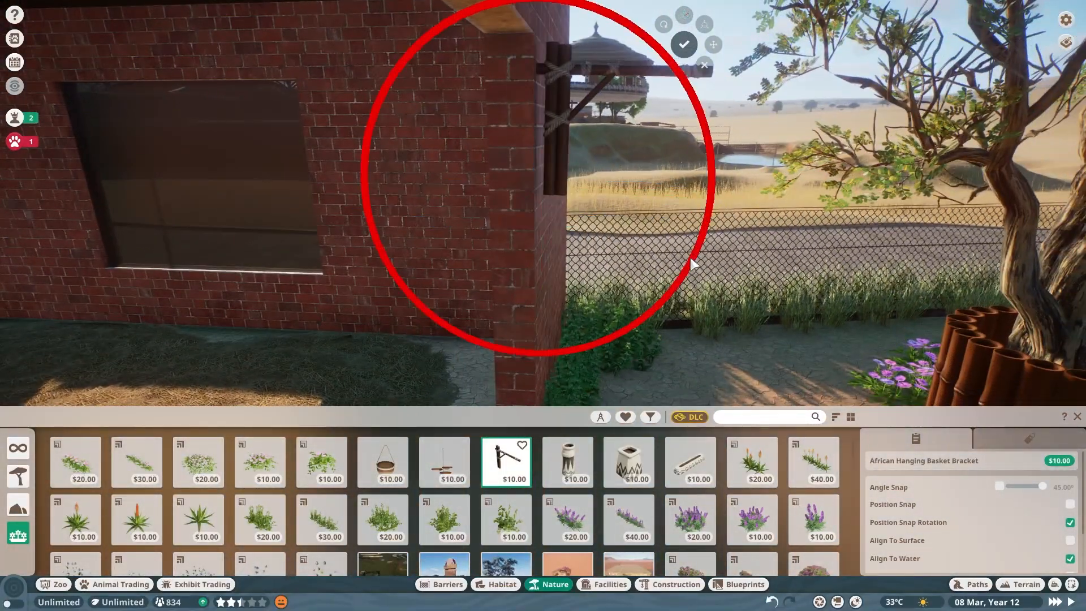
click(382, 462)
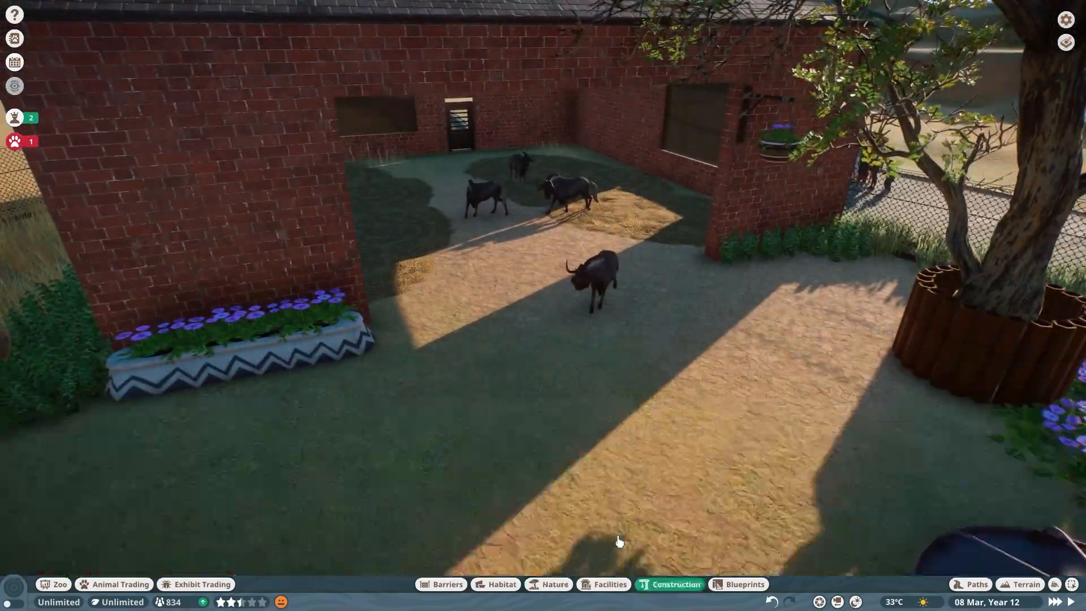
- Put the brick animal house into edit mode with slate roof pieces in the catalogue
click(676, 584)
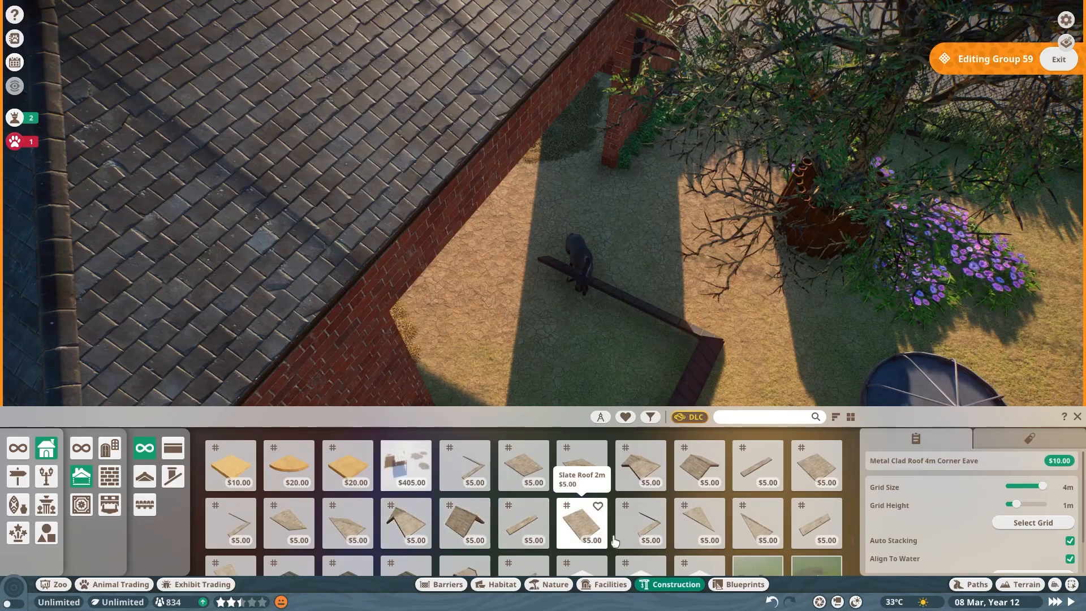
- Line the hipped roof edges with Slate Roof 2m Corner Eave and 2m Eave pieces
click(640, 522)
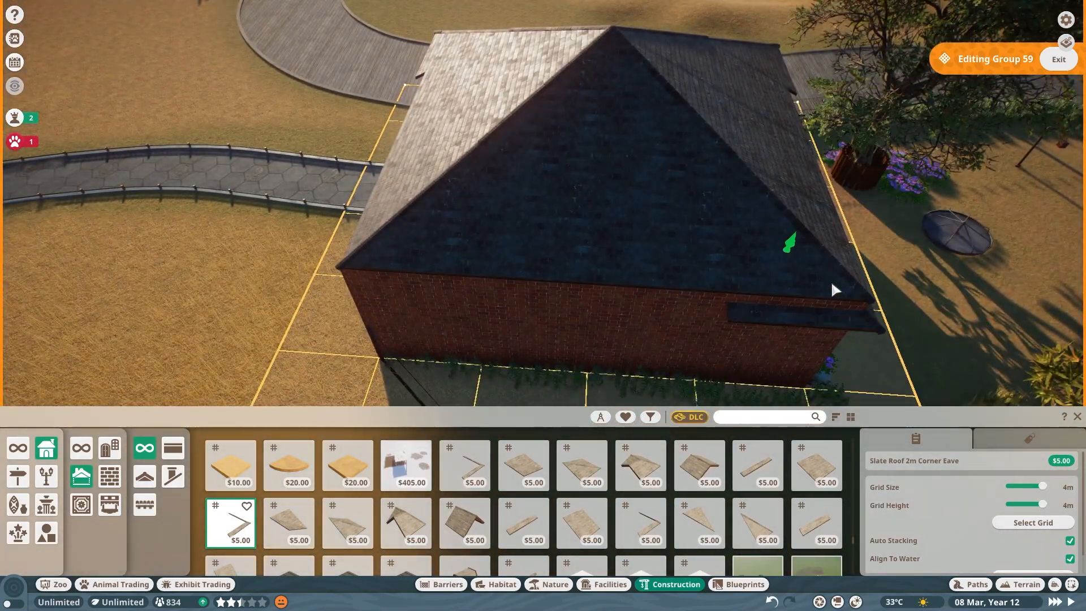
click(522, 523)
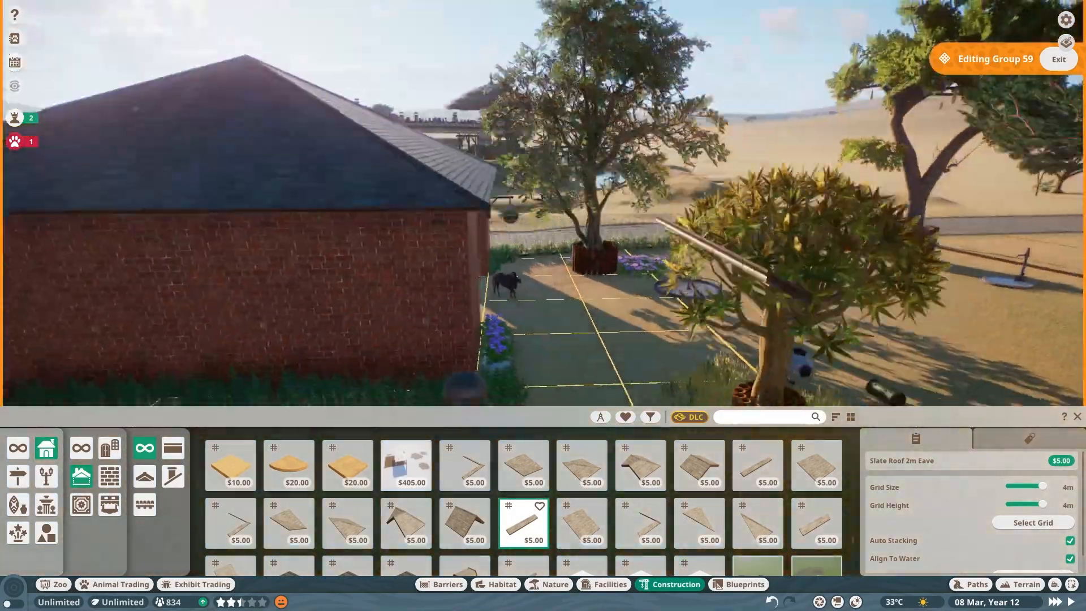
click(109, 476)
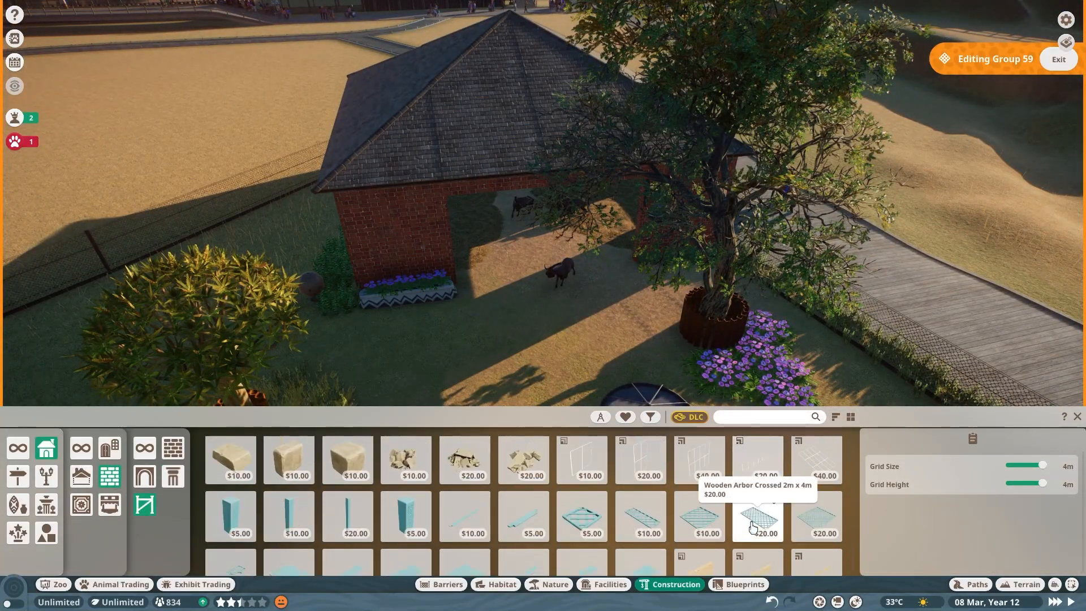
click(144, 448)
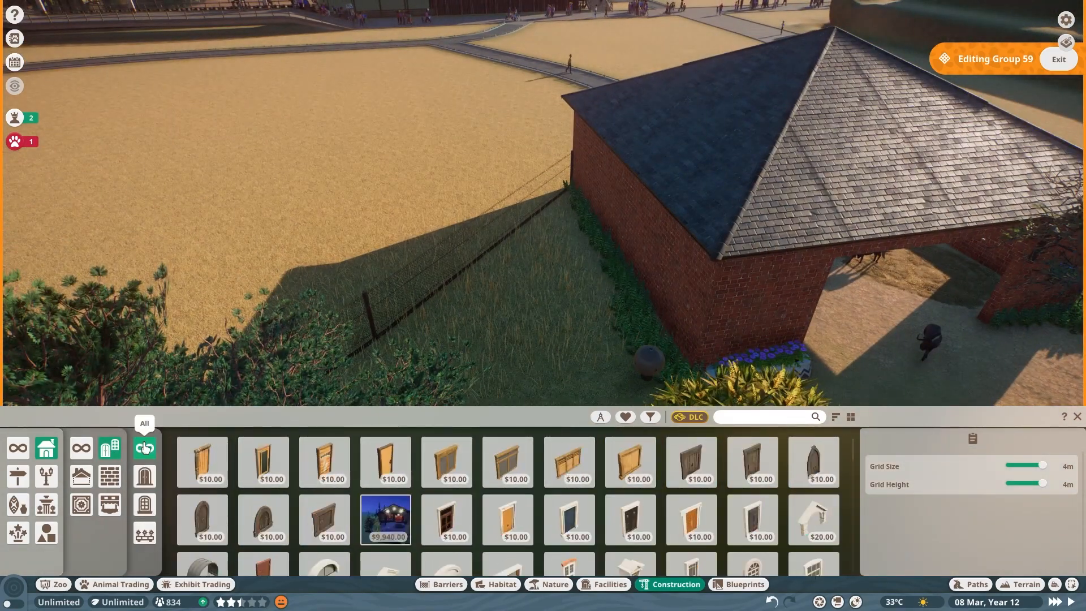
- Search the building catalogue for 'Concrete Wall Quoin' and select a quoin piece
click(570, 510)
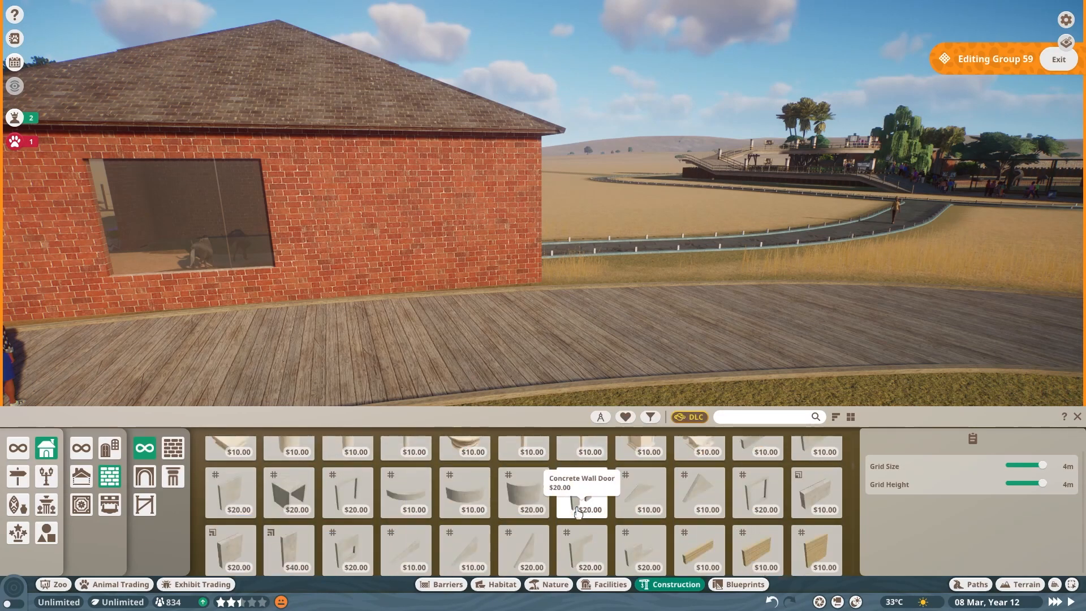
scroll(down, 3)
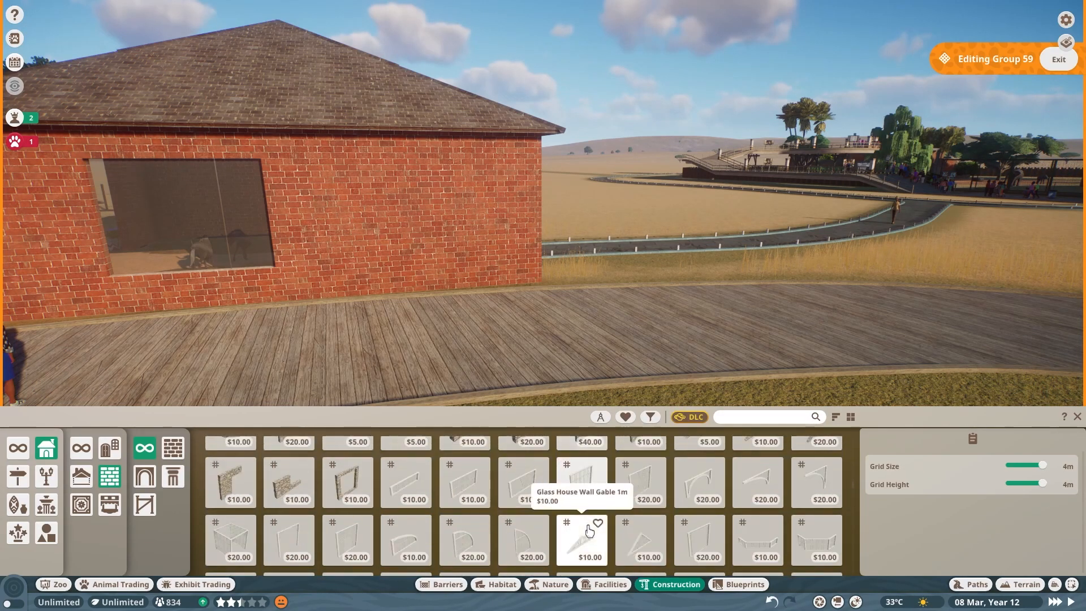
text(corner)
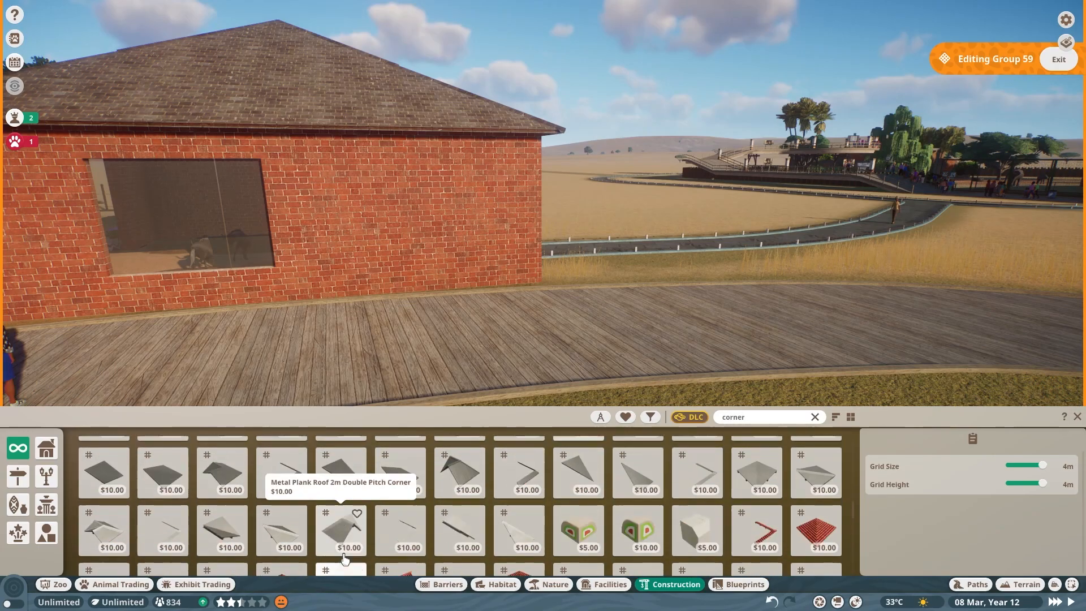
text(edge)
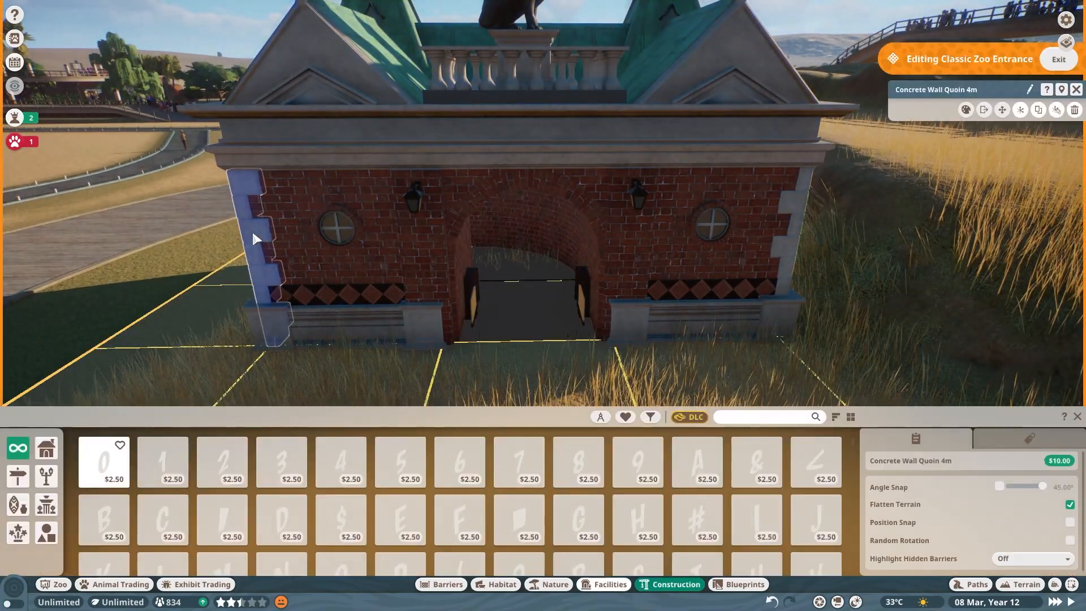
text(Concrete Wall Quoin)
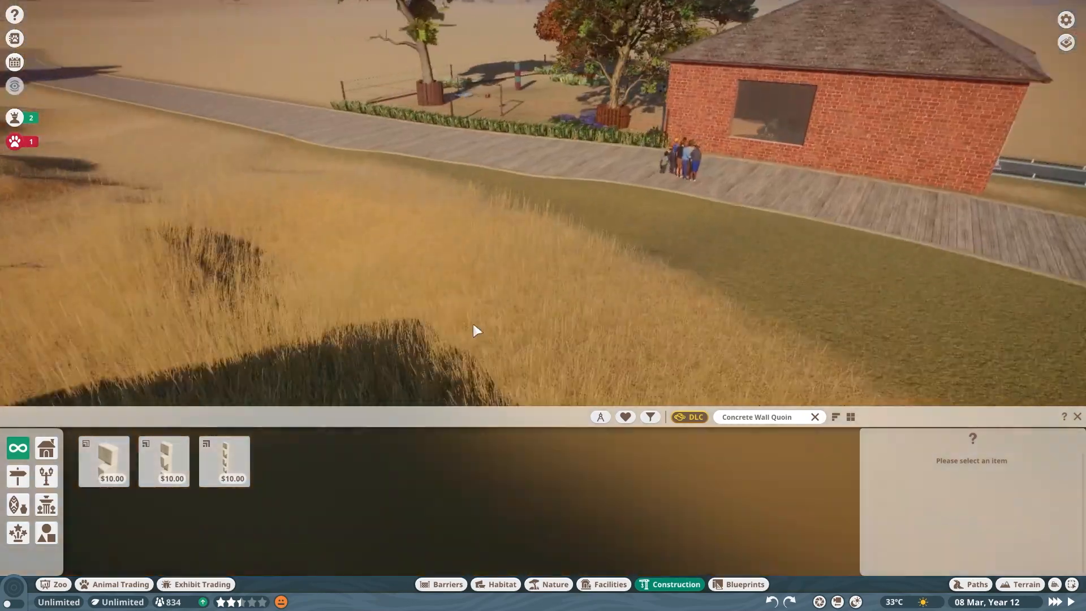
click(224, 460)
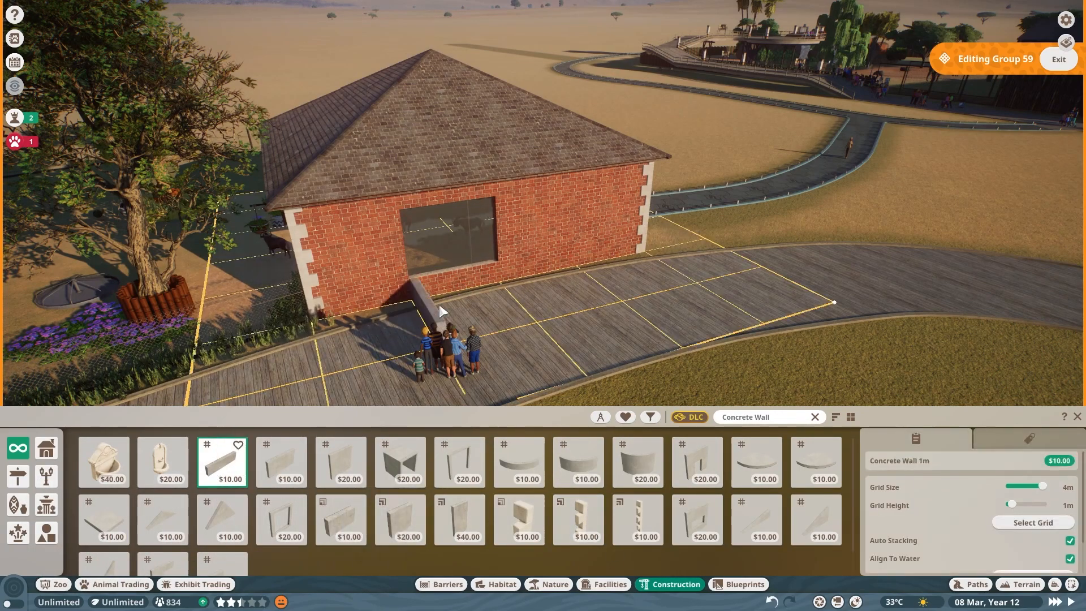
- Place a concrete wall strip below the animal house's viewing window
click(103, 462)
text(pillar)
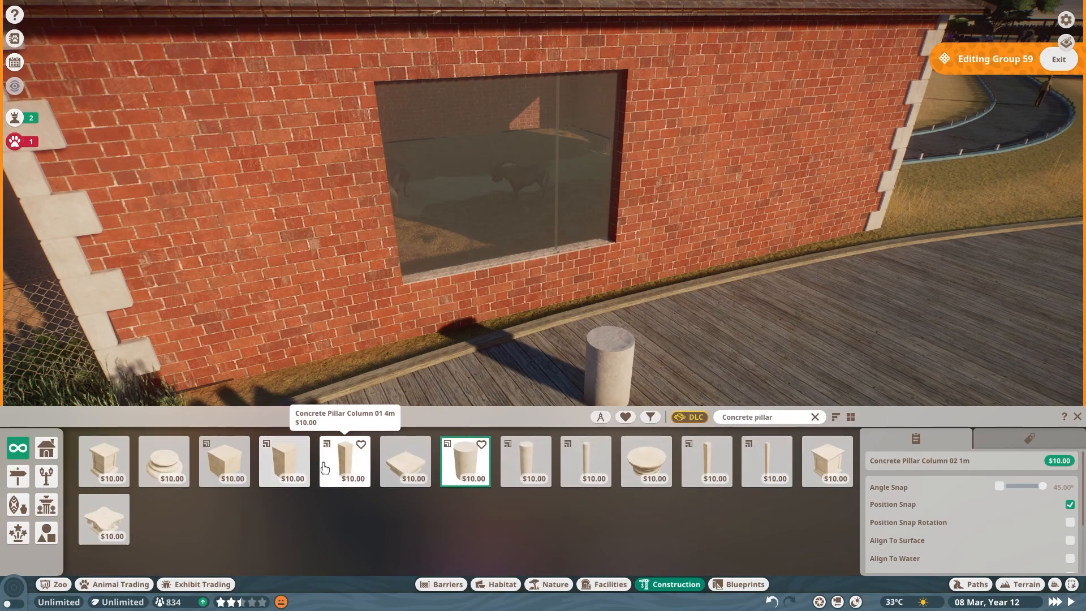
- Form a concrete sill beneath the viewing window using a concrete pillar piece
click(706, 461)
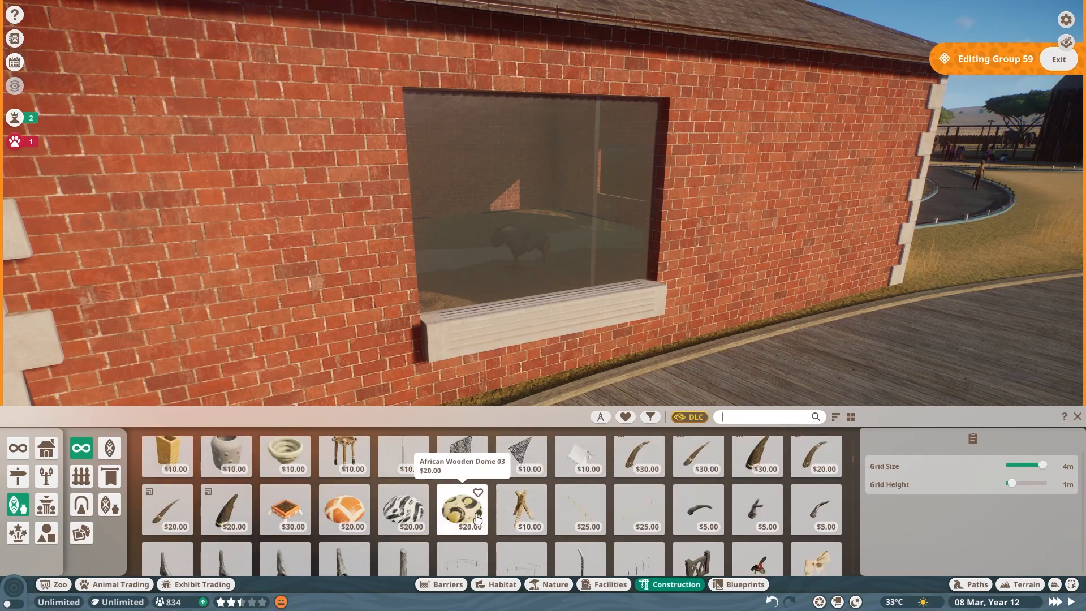
click(461, 510)
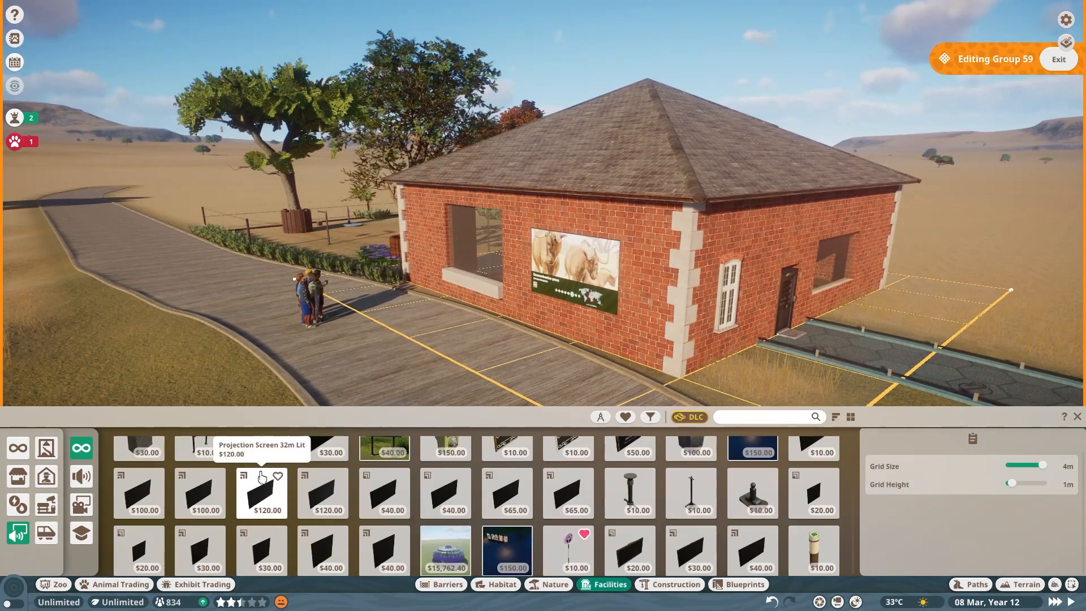
- Pick a lit projection education screen to hang on the house wall
click(752, 550)
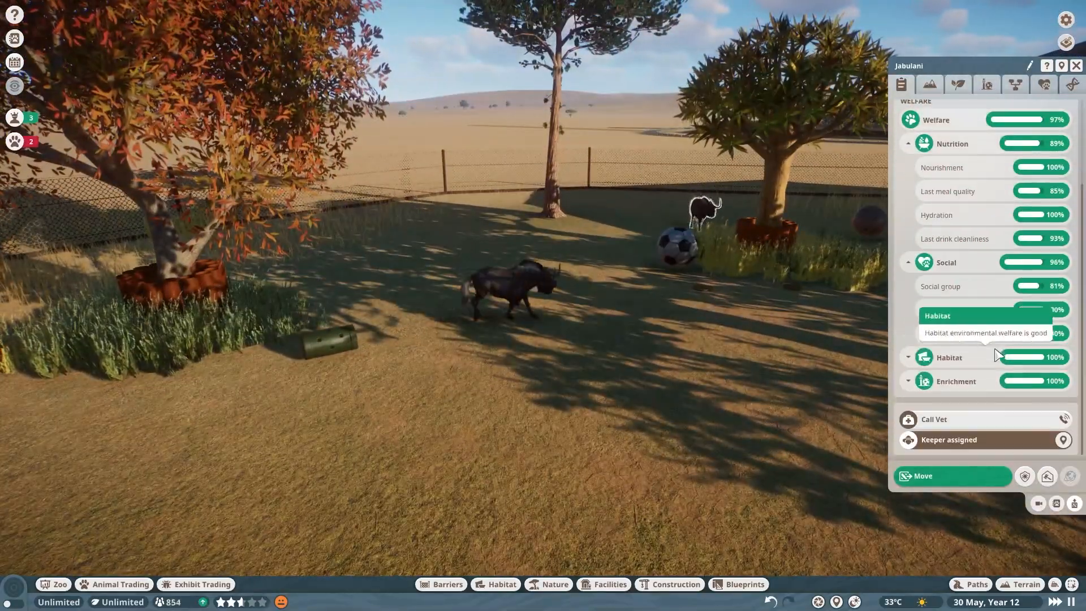
- Send the MRSA-infected wildebeest from its info panel to Veterinary Surgery 1
click(1043, 84)
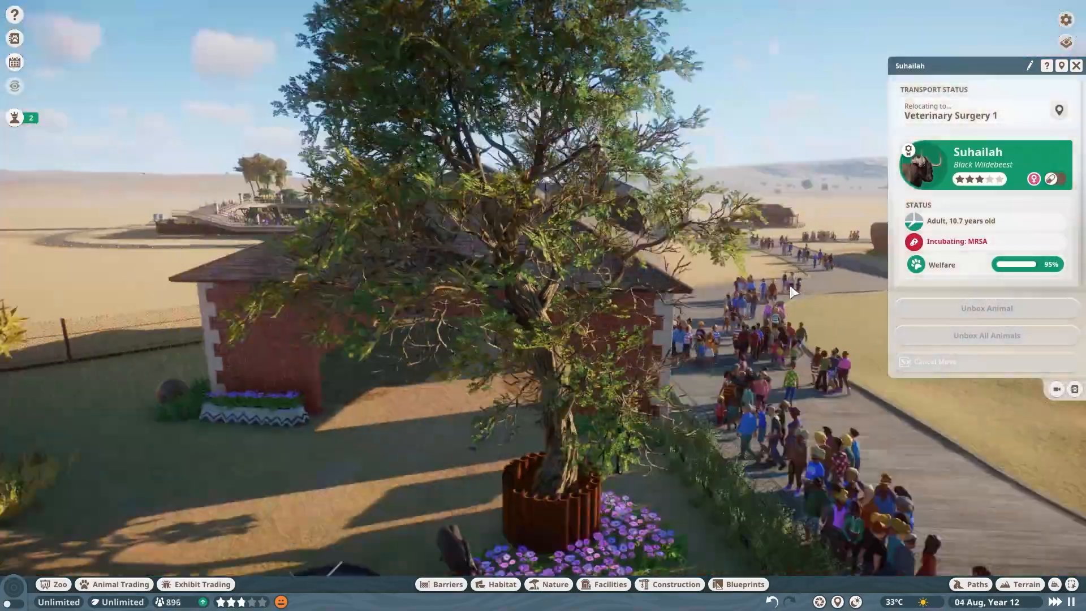
click(609, 584)
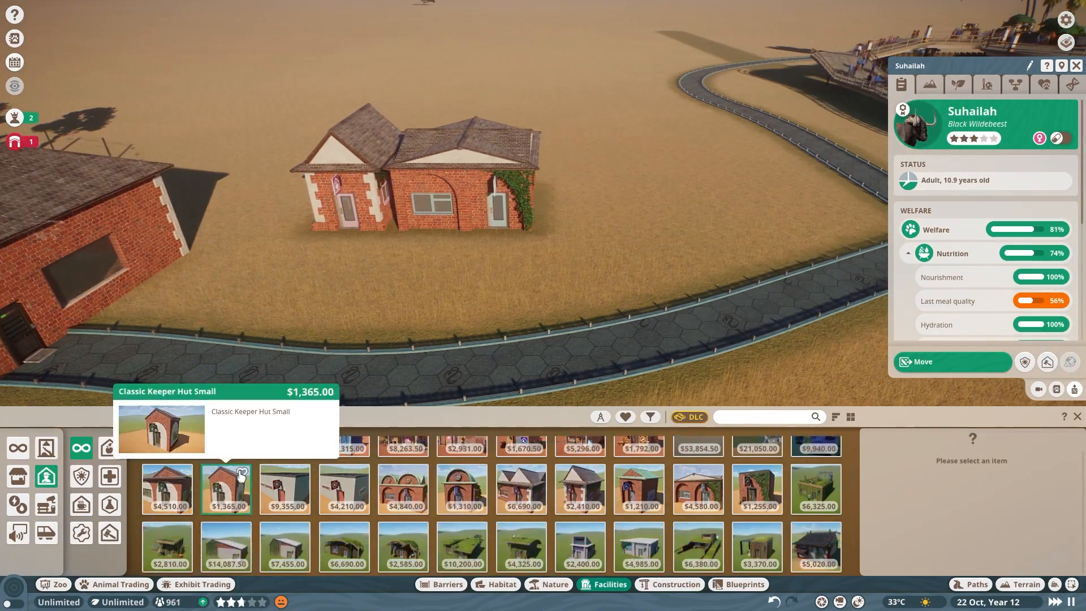
- Place a small Classic Keeper Hut, then view all Black Wildebeest available for adoption
click(344, 488)
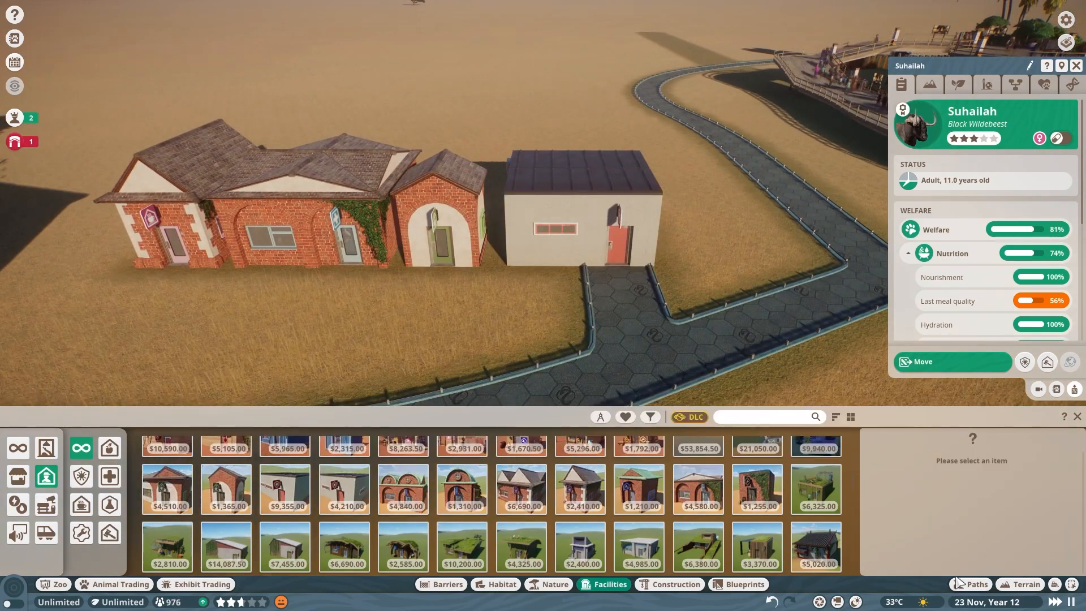
click(969, 583)
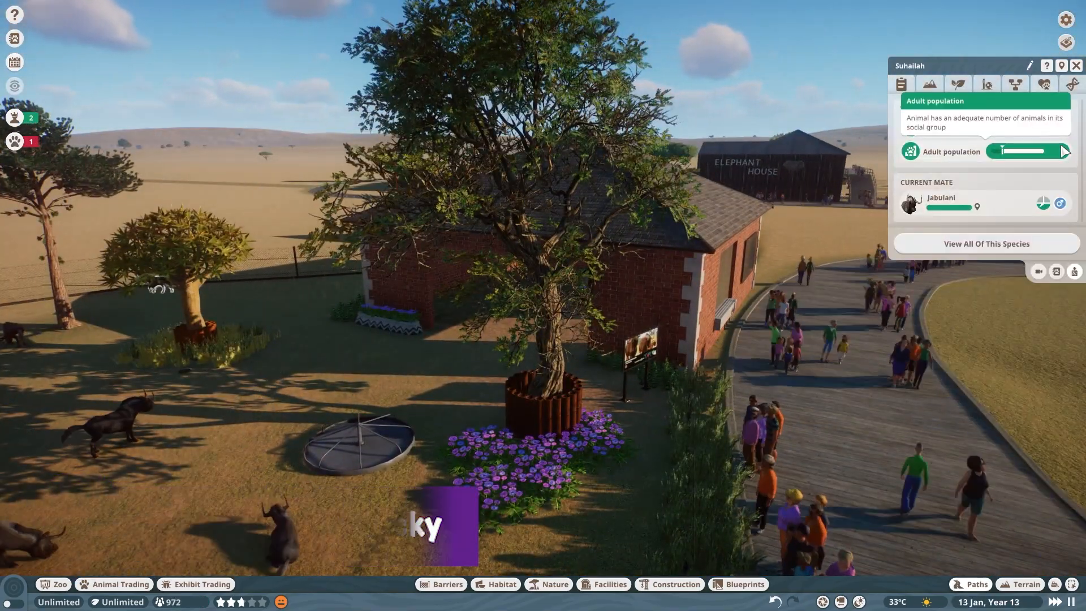
click(113, 584)
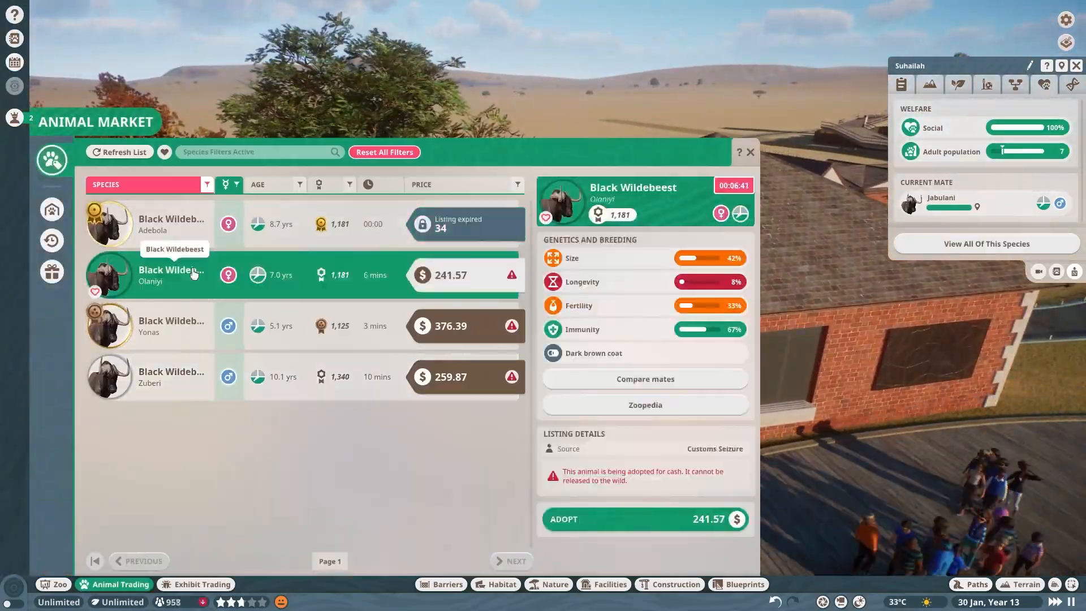